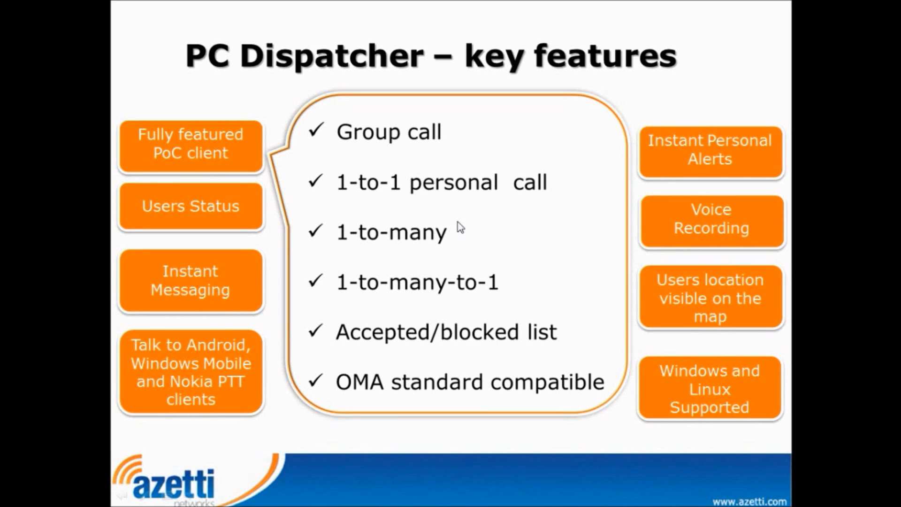
mouse_move(511, 282)
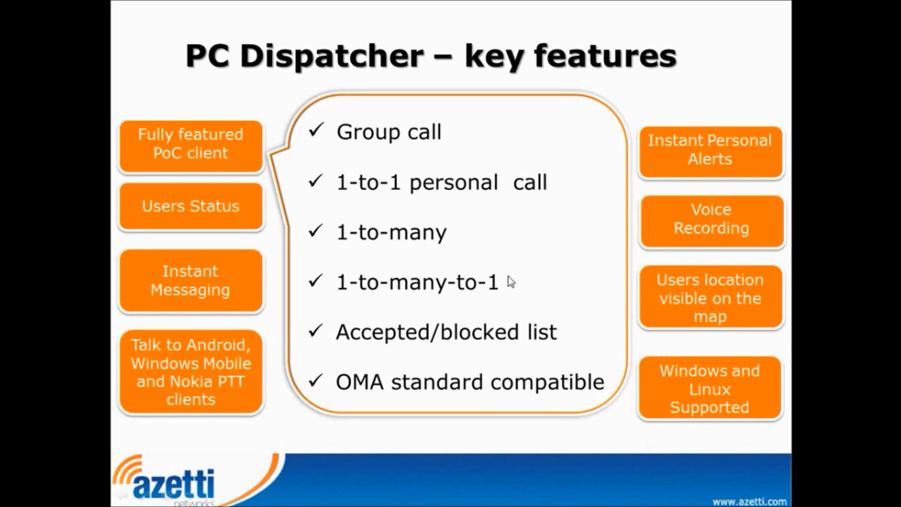
mouse_move(571, 352)
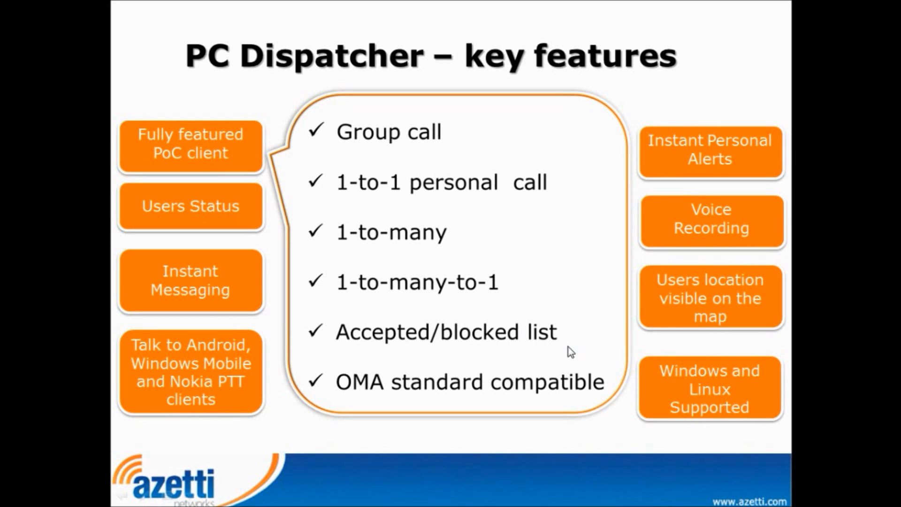
mouse_move(582, 395)
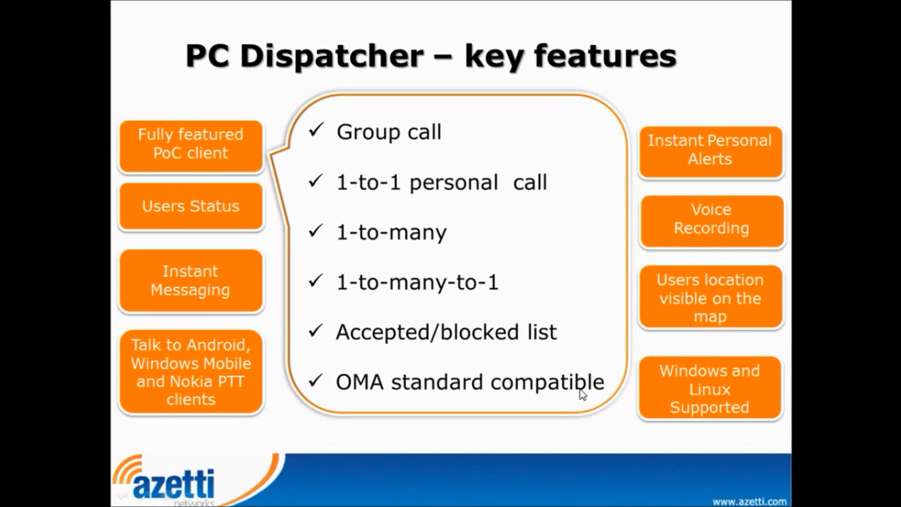
mouse_move(534, 376)
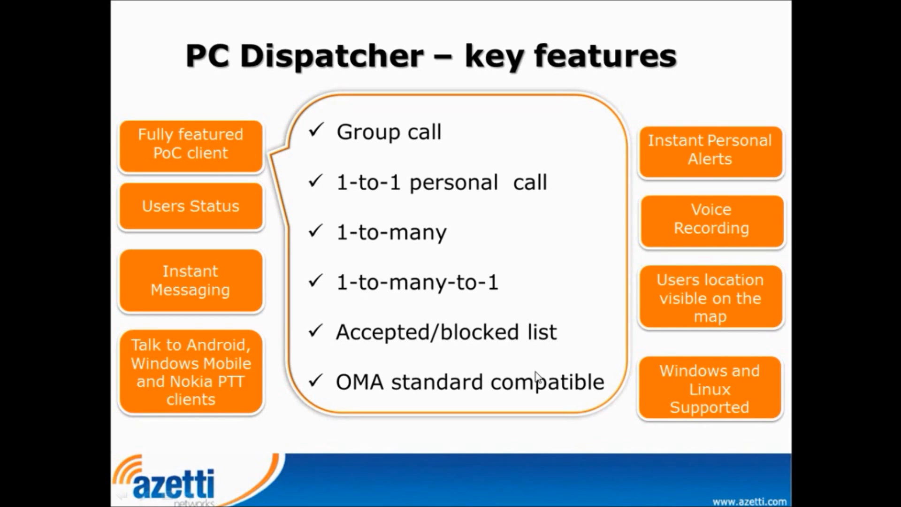
mouse_move(534, 382)
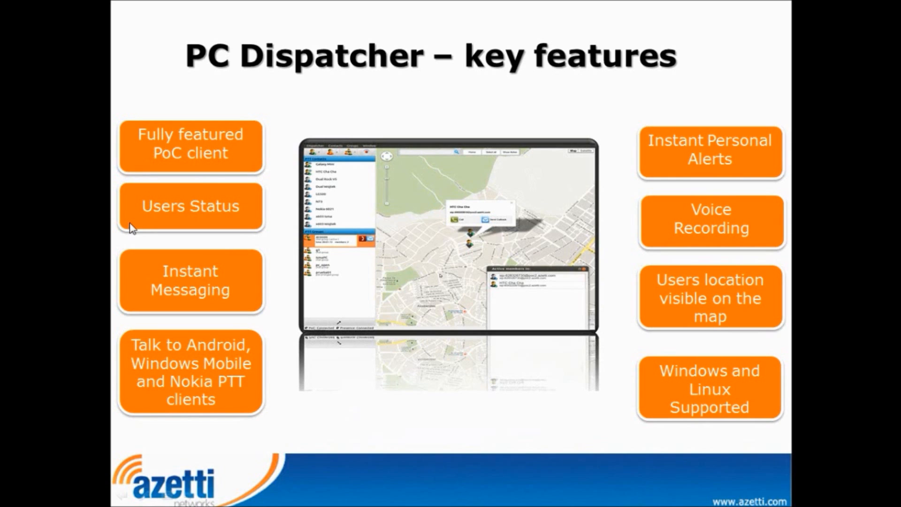
mouse_move(143, 290)
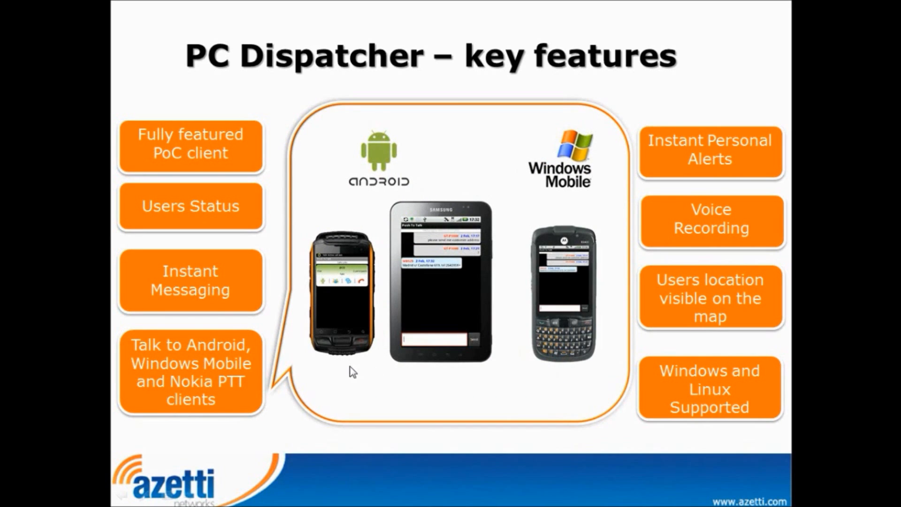
mouse_move(616, 246)
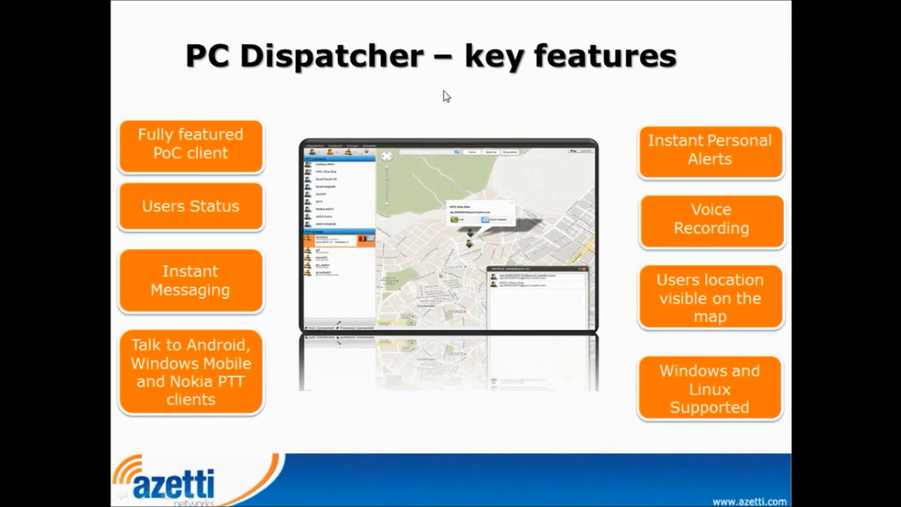
mouse_move(680, 167)
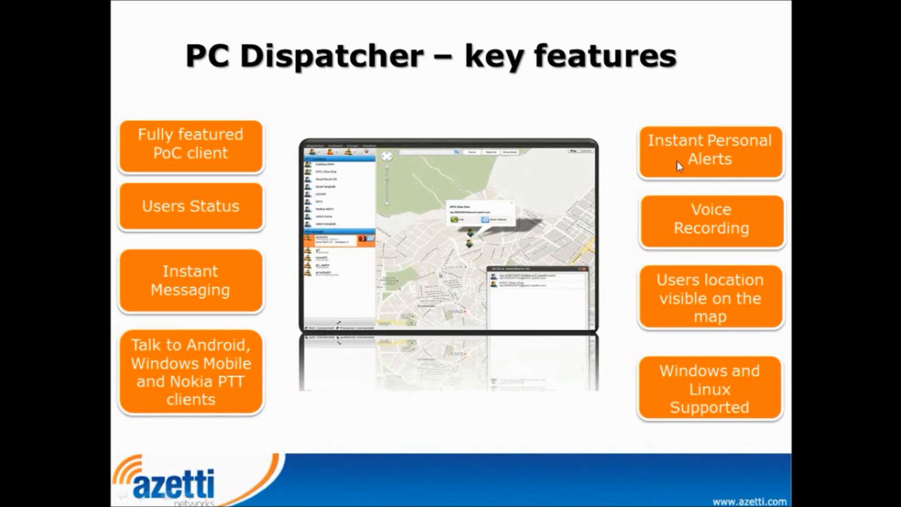
mouse_move(682, 168)
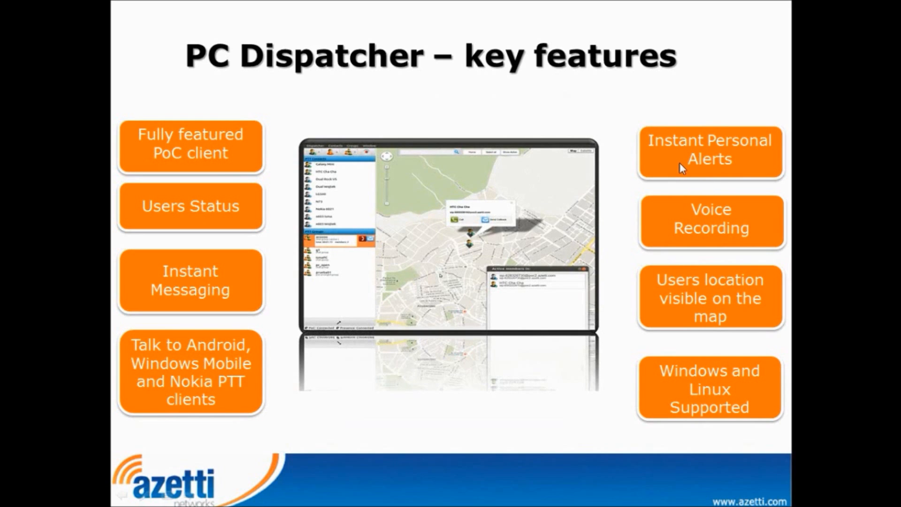
mouse_move(761, 162)
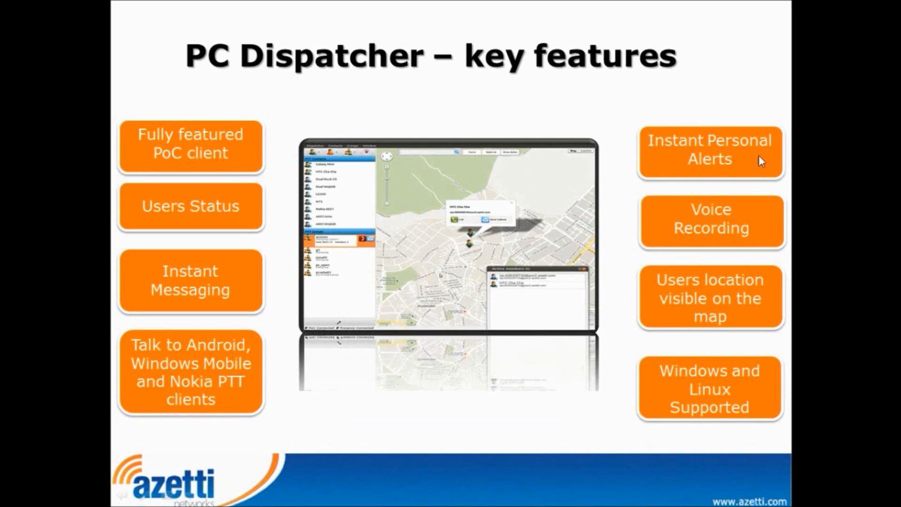
mouse_move(717, 208)
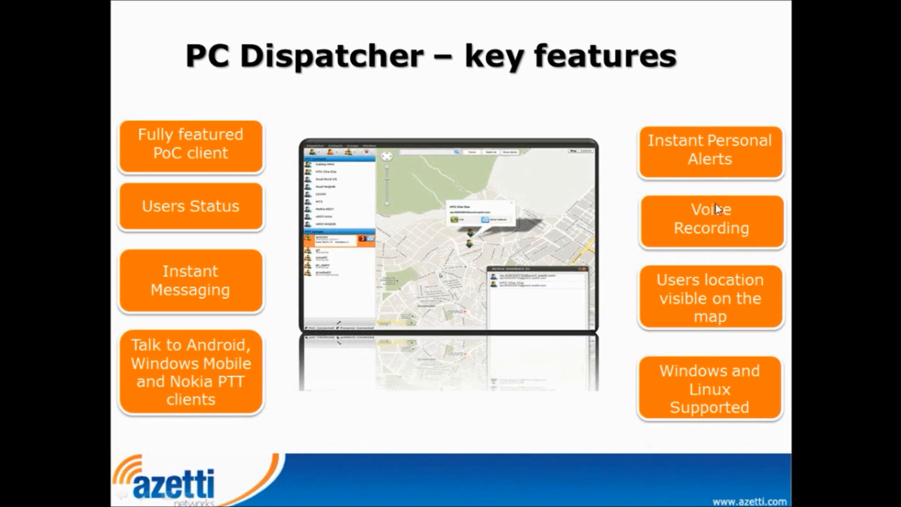
mouse_move(718, 329)
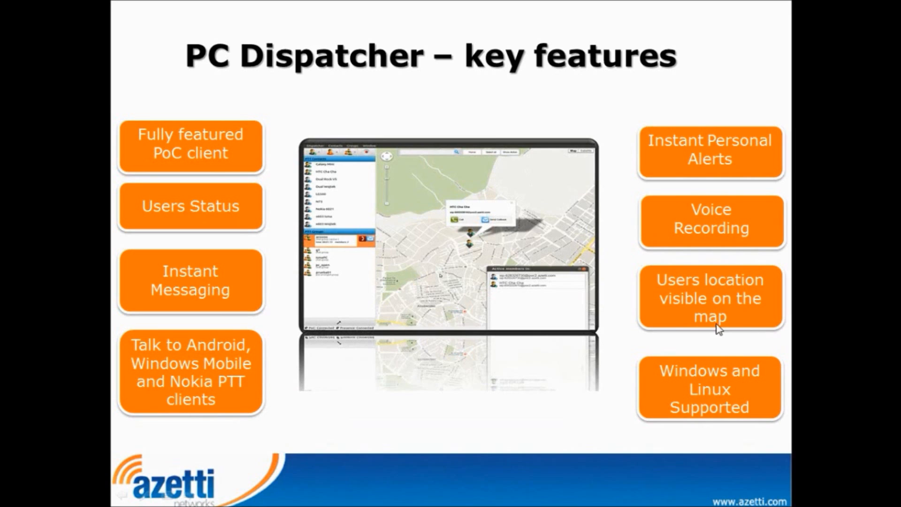
mouse_move(771, 327)
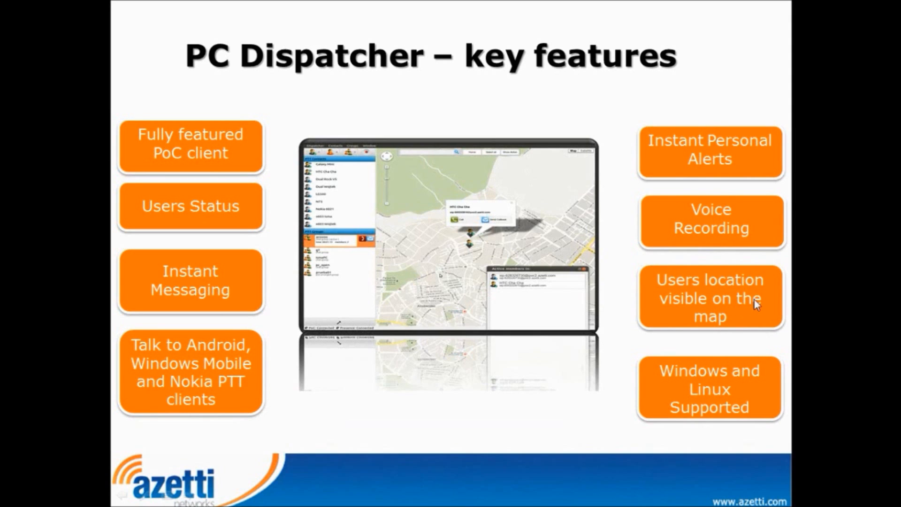
mouse_move(773, 439)
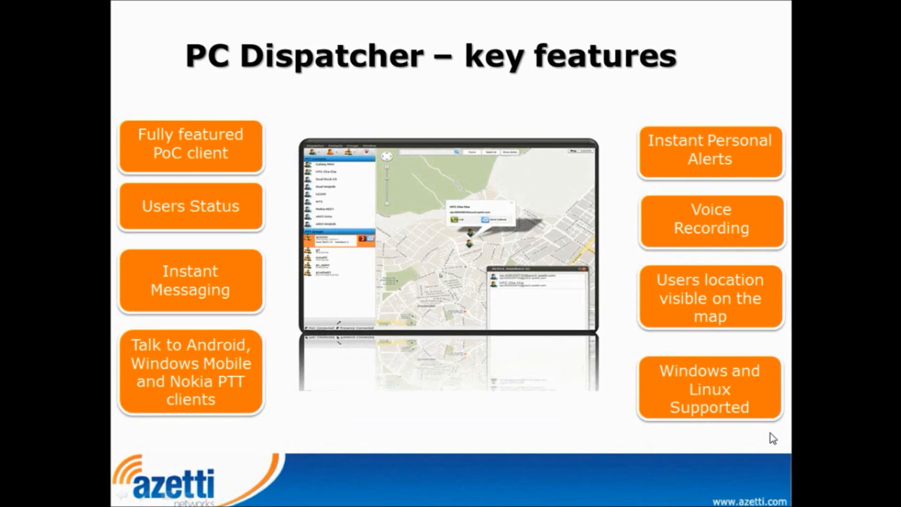
mouse_move(616, 370)
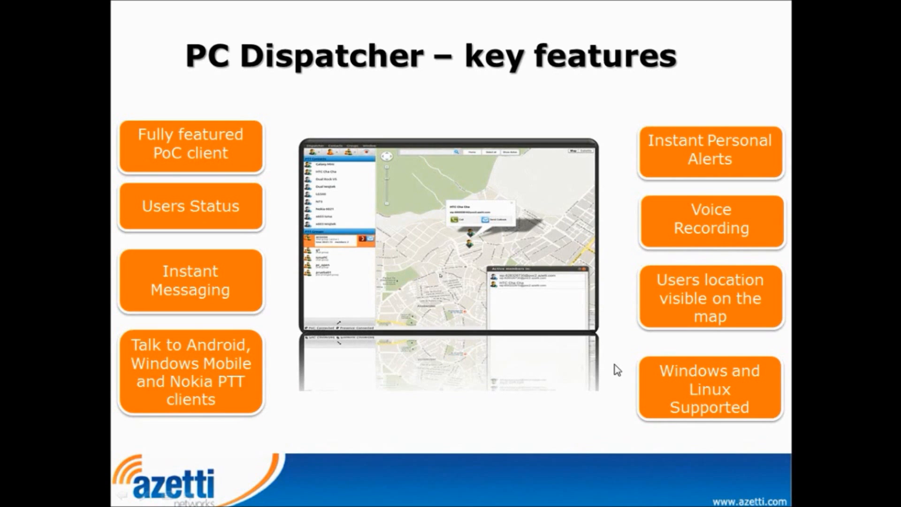
mouse_move(610, 363)
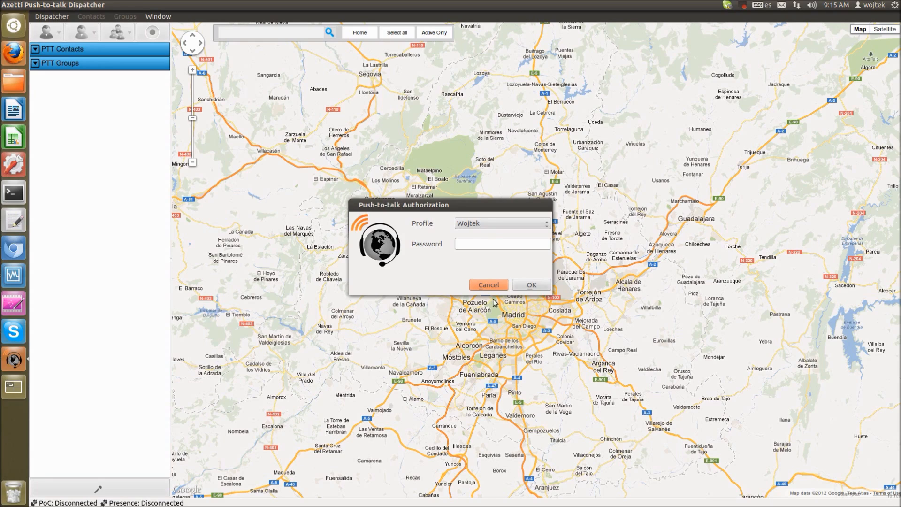
- Enter the password and submit the Push-to-talk Authorization dialog to connect the dispatcher
click(501, 244)
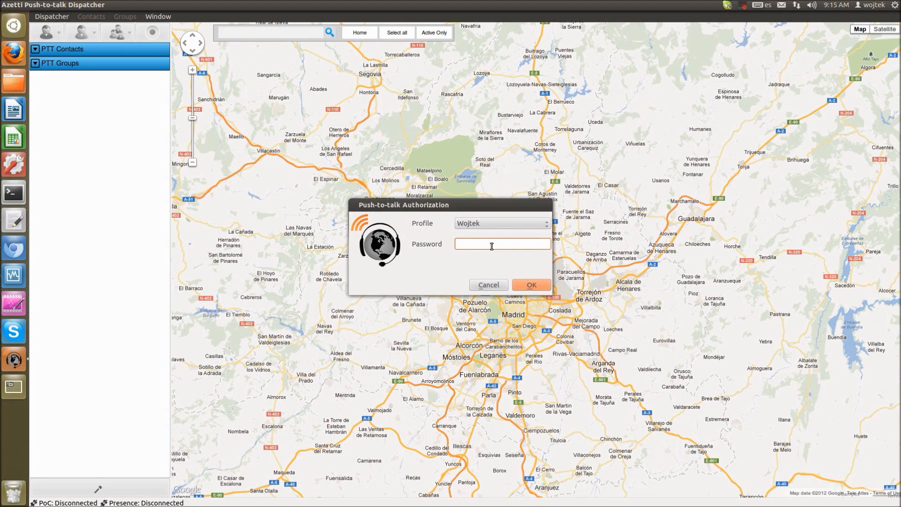
click(530, 284)
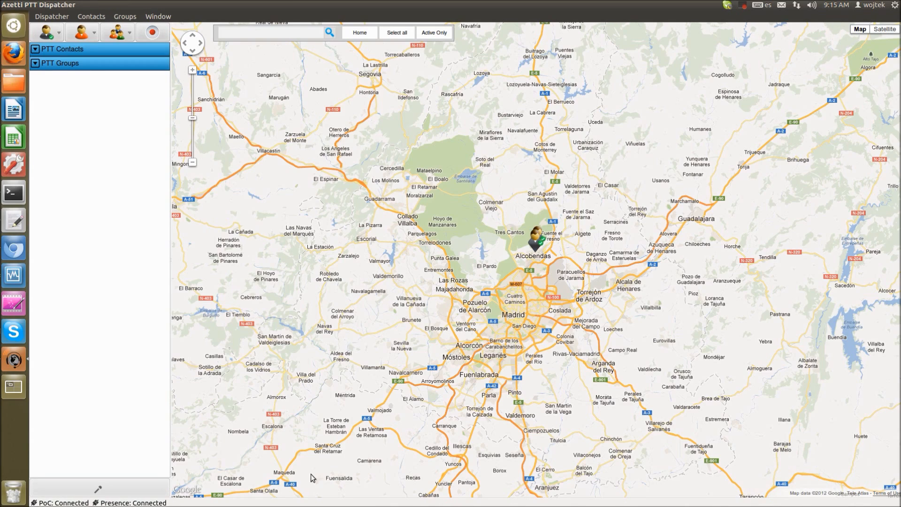
mouse_move(395, 373)
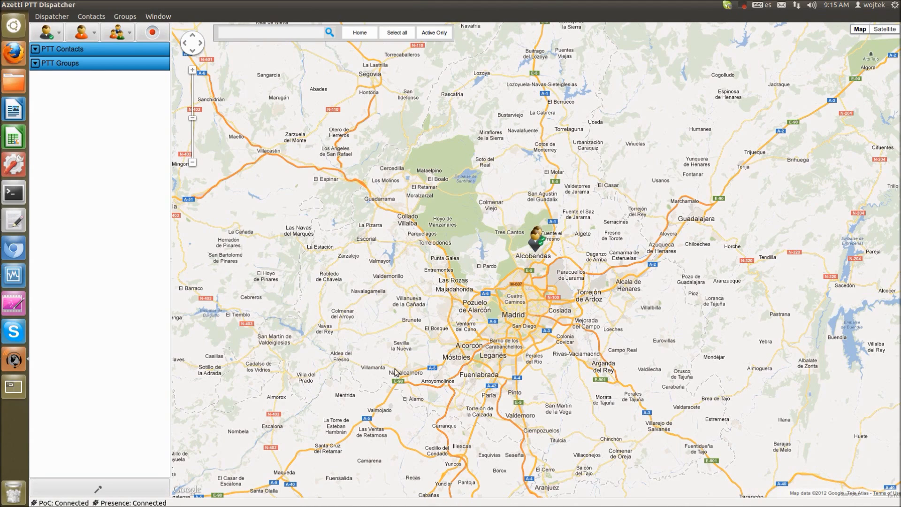
mouse_move(530, 505)
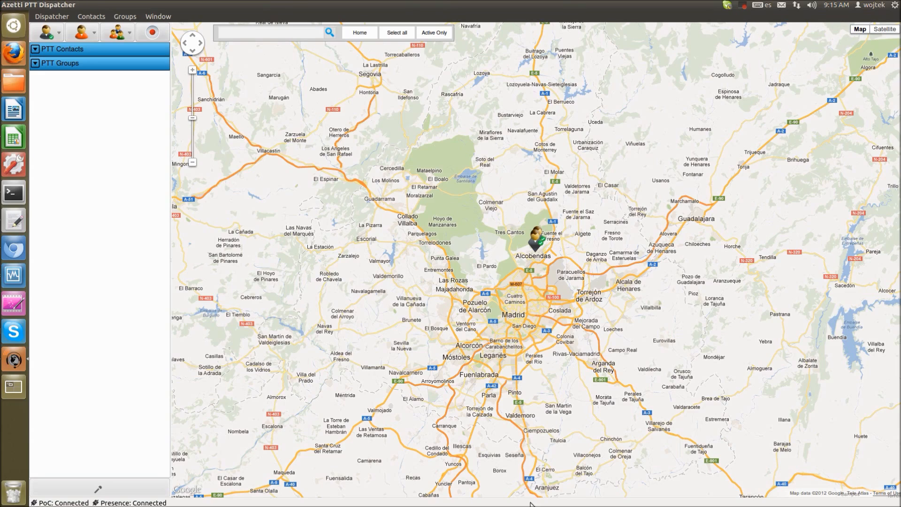
mouse_move(90, 48)
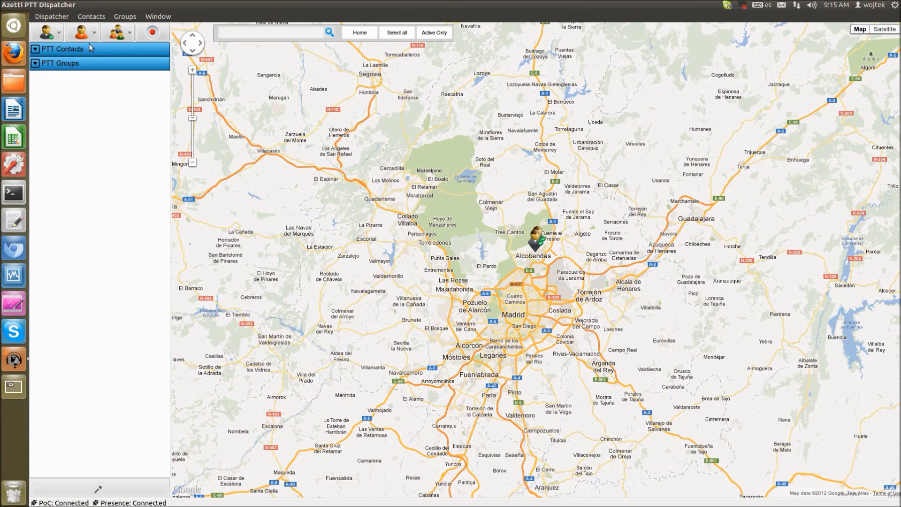
- Expand the PTT Contacts and PTT Groups lists and select contact A603 W2
click(62, 49)
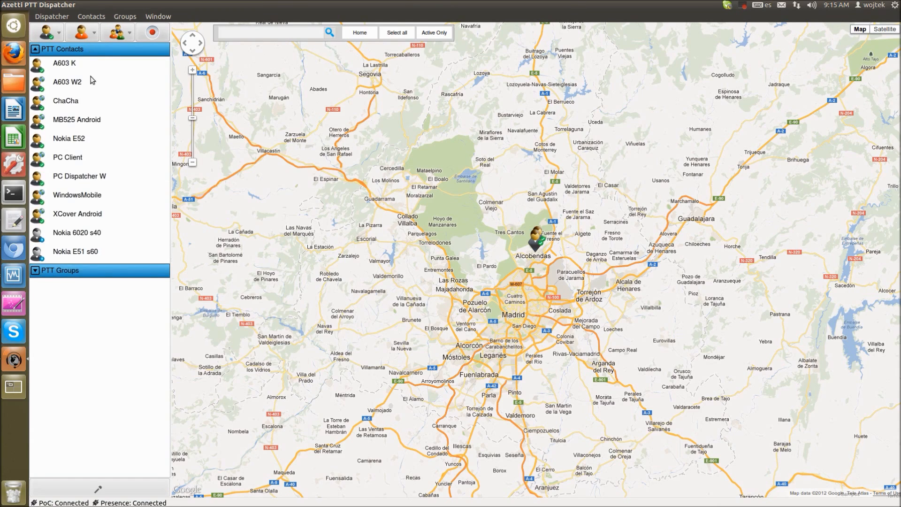
click(60, 270)
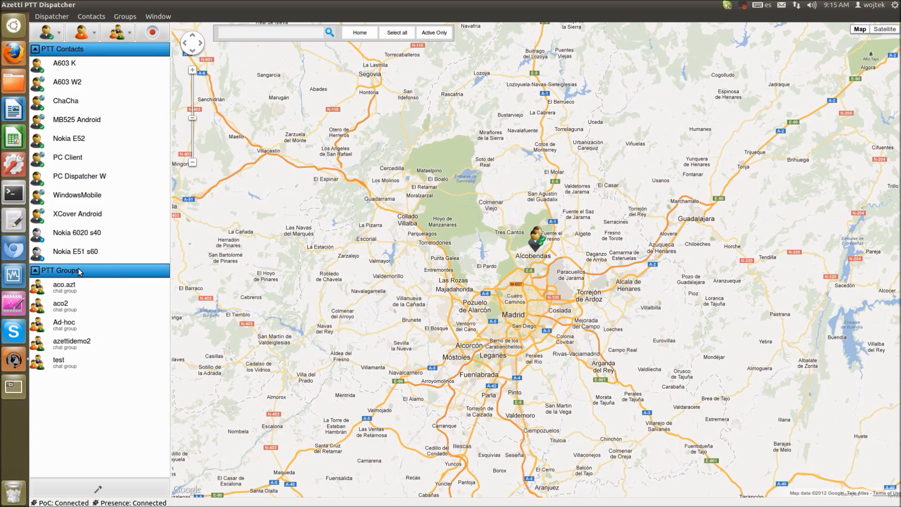
mouse_move(46, 122)
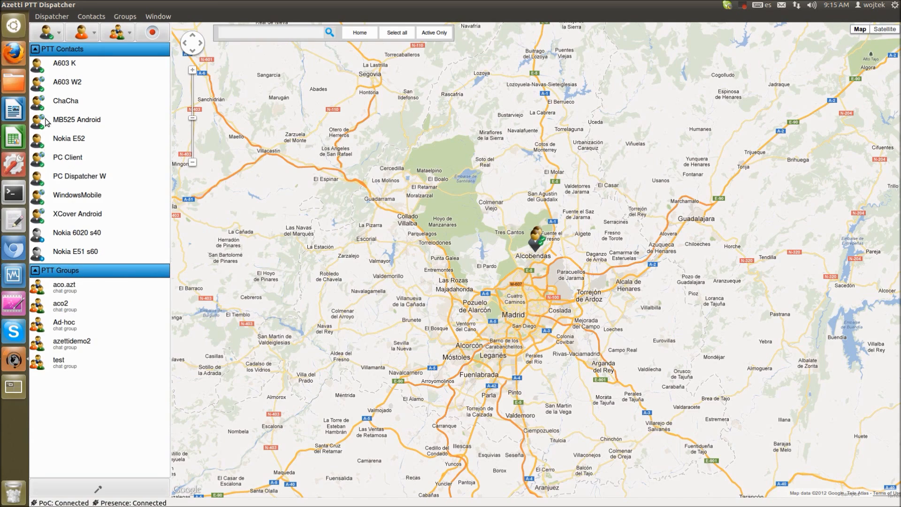
mouse_move(41, 254)
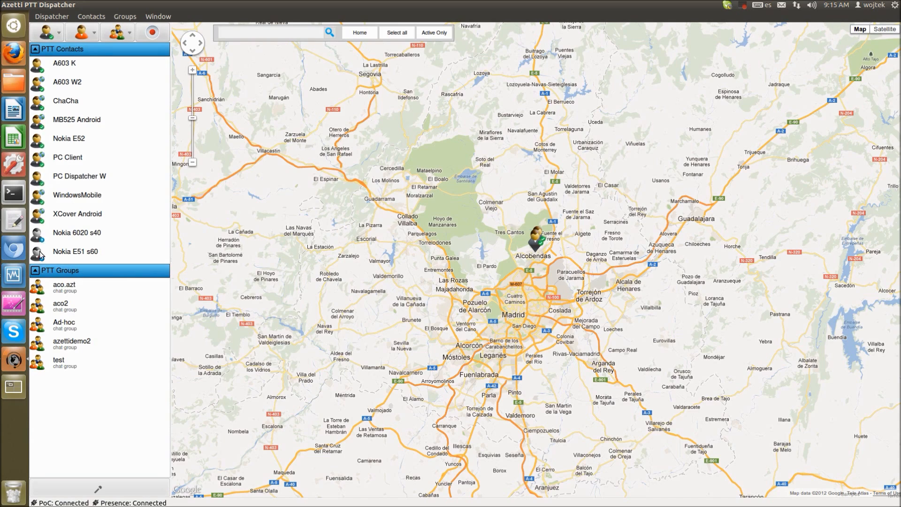
mouse_move(44, 60)
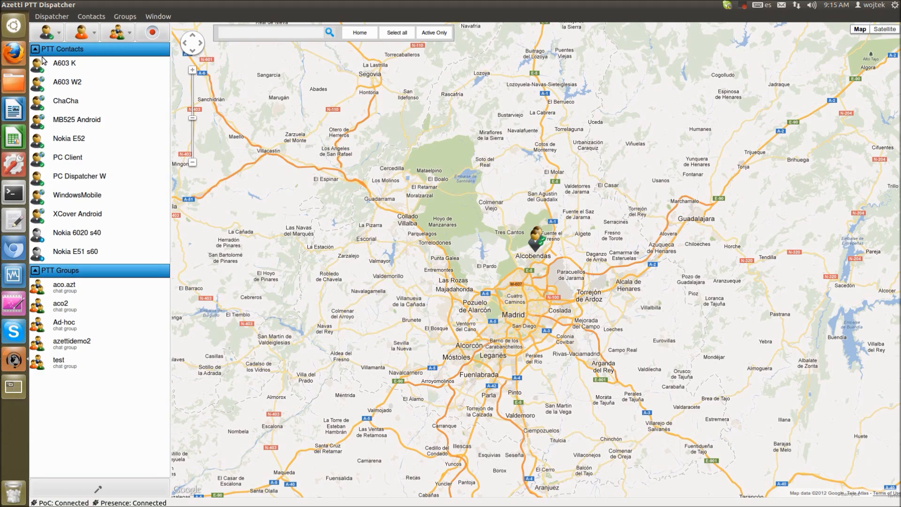
mouse_move(50, 96)
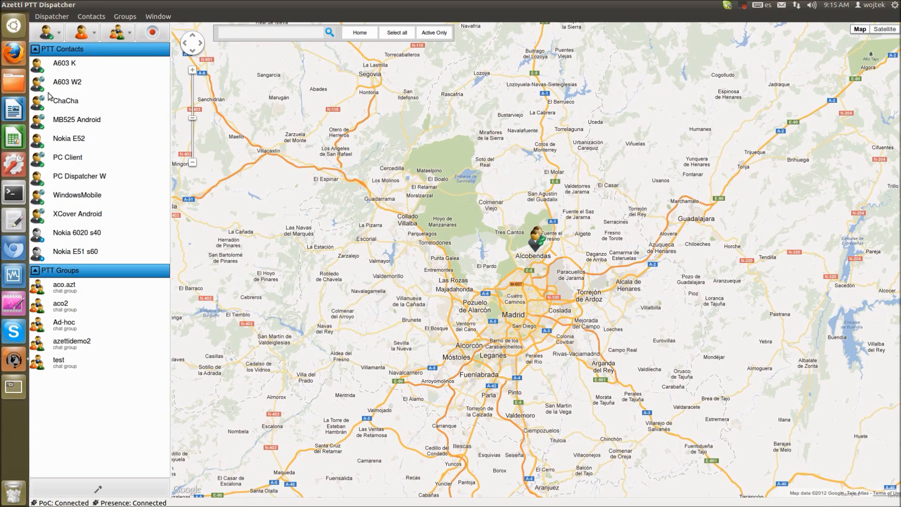
click(67, 82)
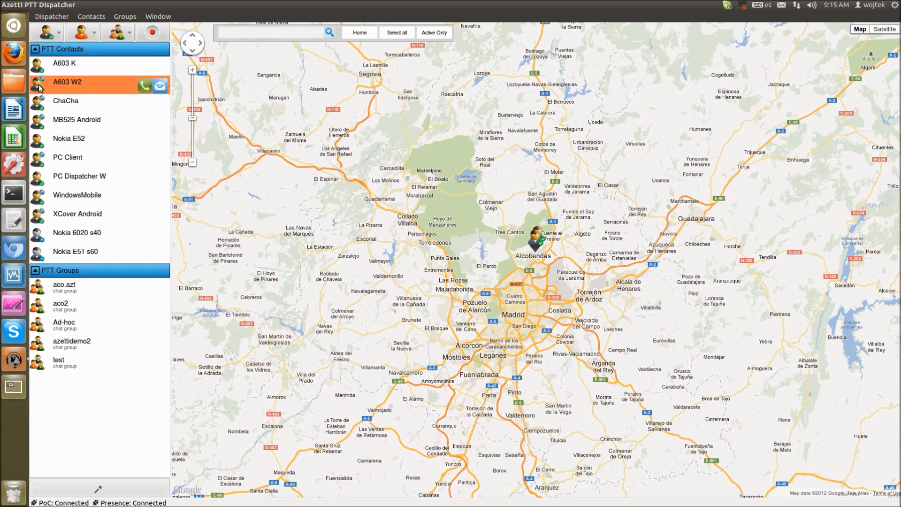
mouse_move(48, 87)
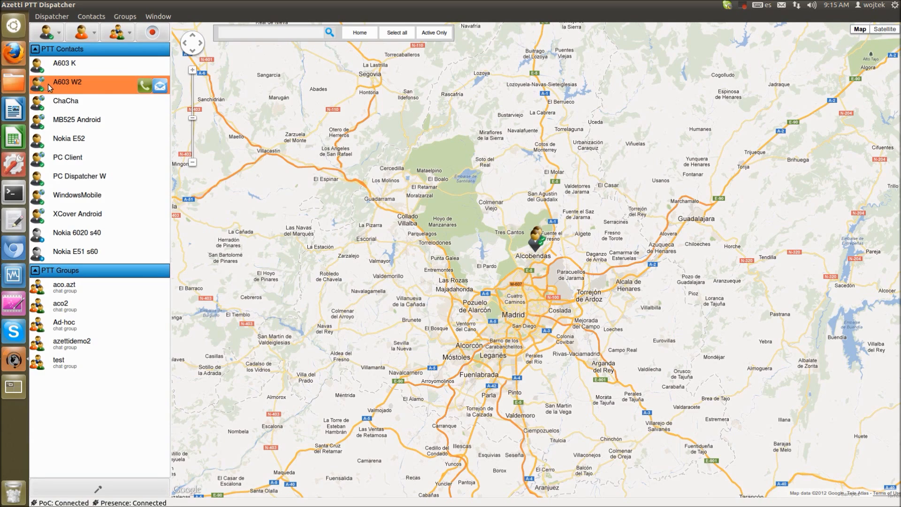
mouse_move(75, 238)
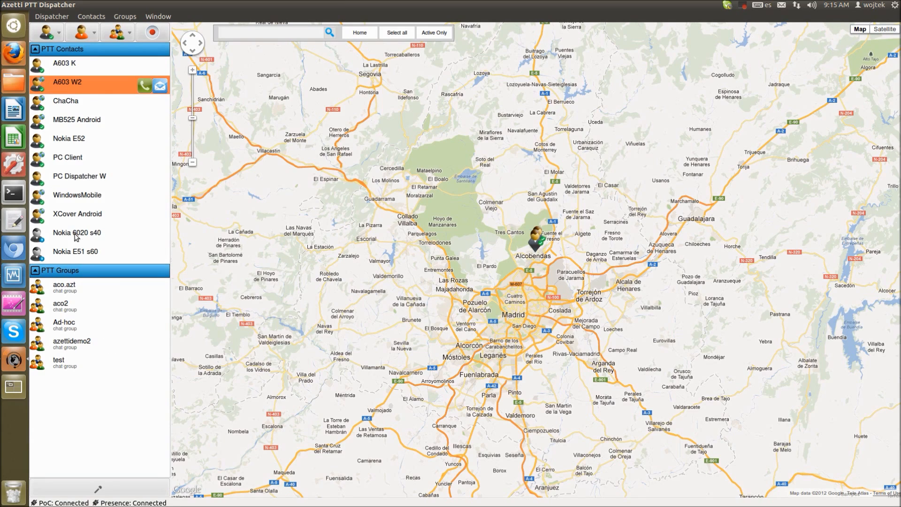
mouse_move(76, 239)
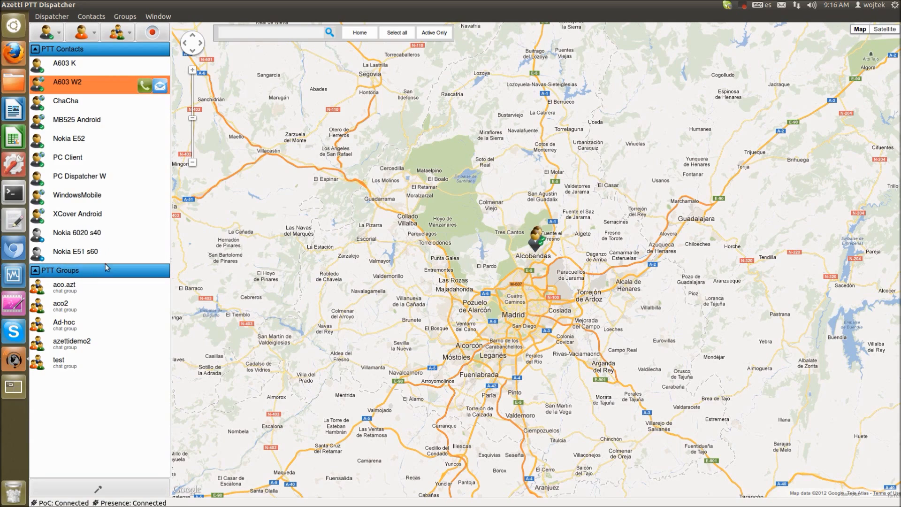
mouse_move(106, 269)
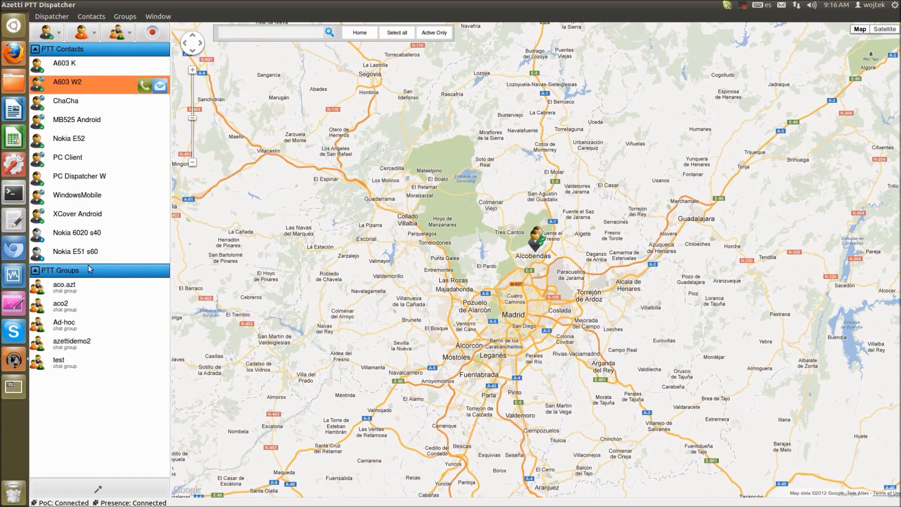
mouse_move(87, 257)
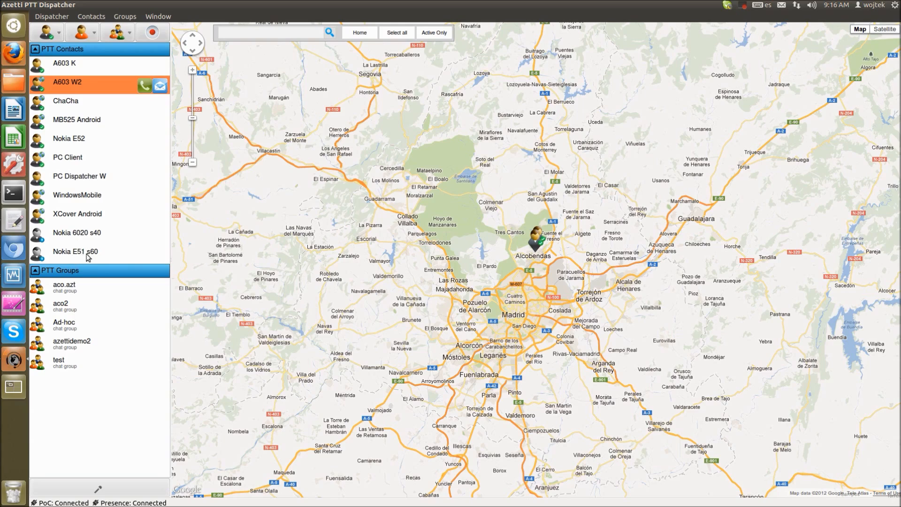
mouse_move(37, 236)
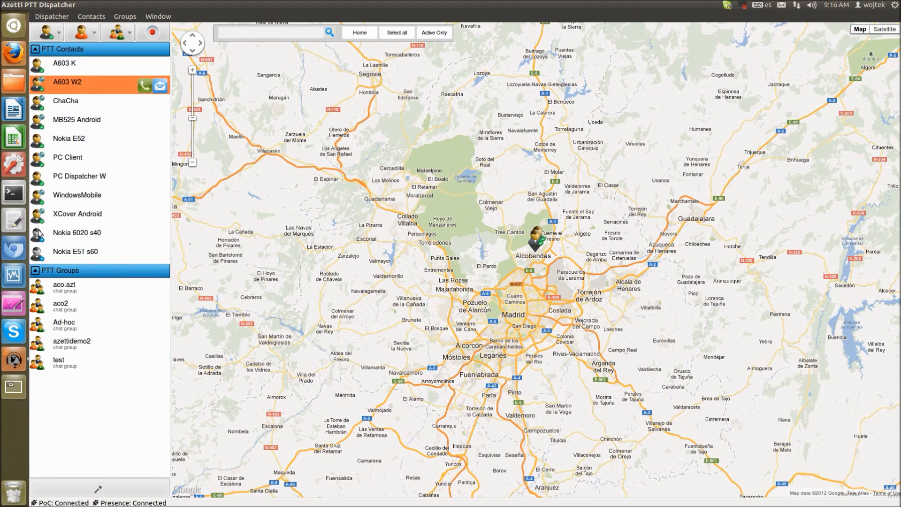
mouse_move(82, 67)
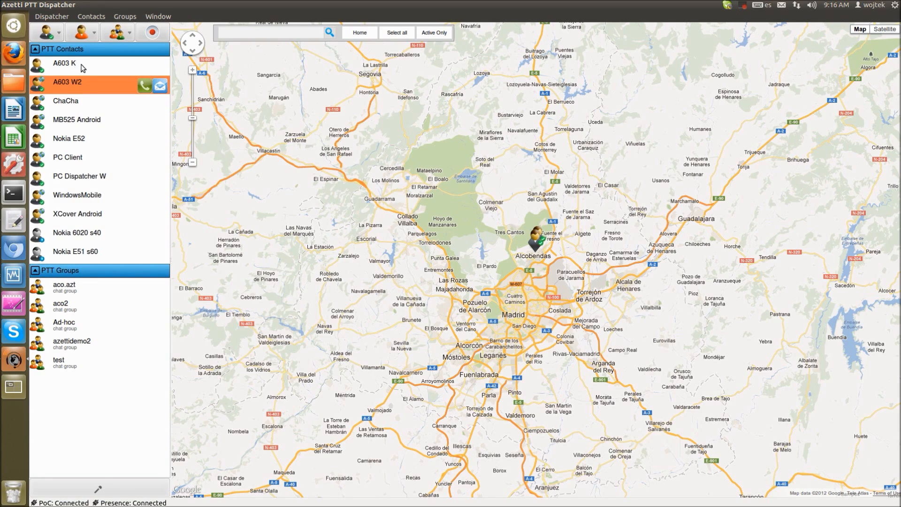
- Review the presence status choices, select PC Dispatcher W, then select contact A603 K
click(46, 32)
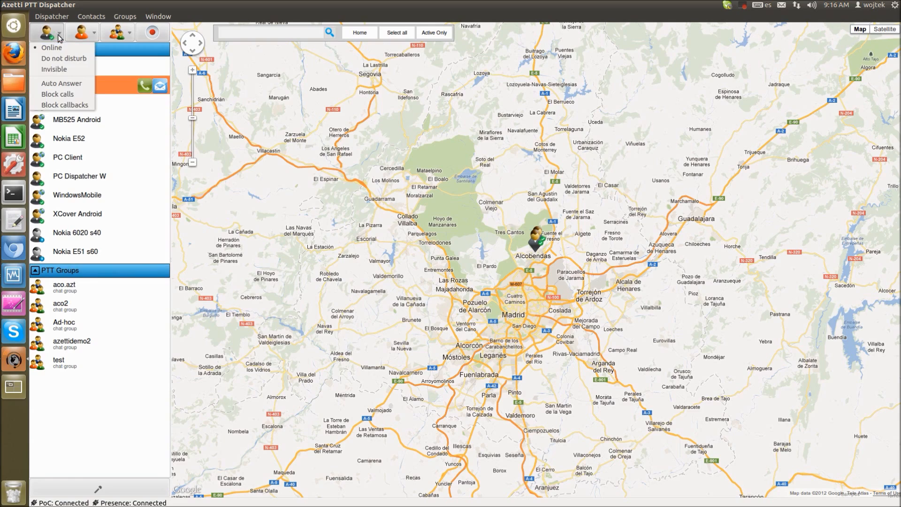
mouse_move(62, 58)
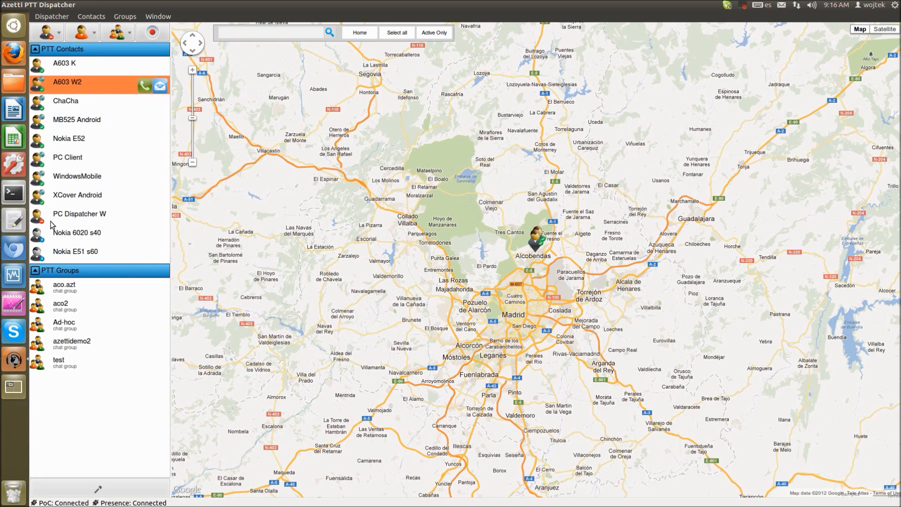
click(80, 214)
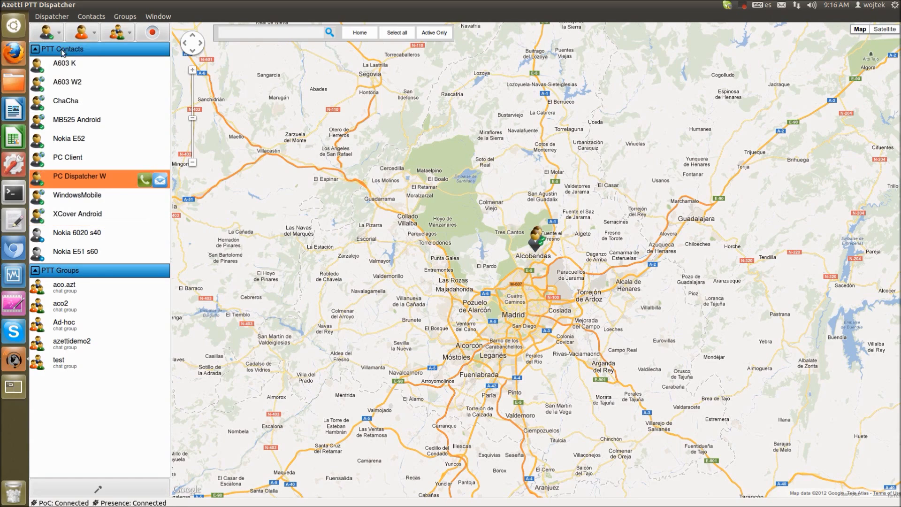
mouse_move(129, 99)
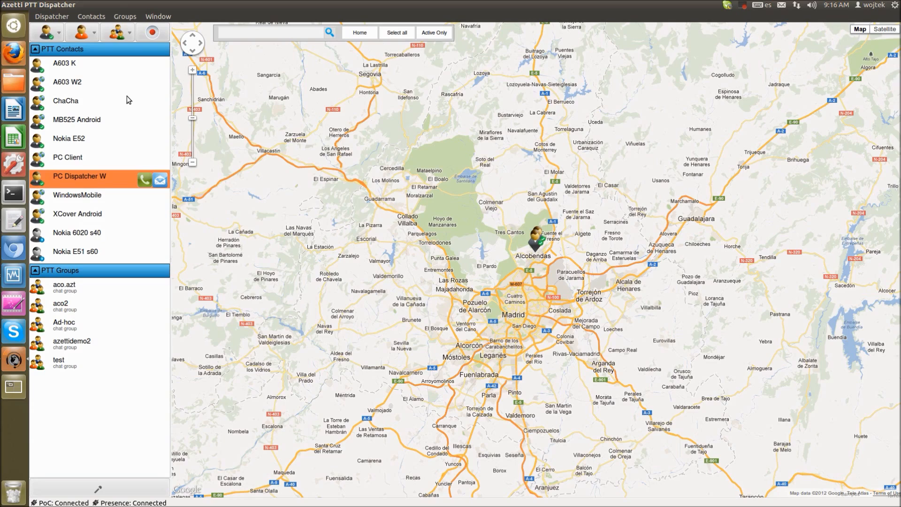
mouse_move(77, 176)
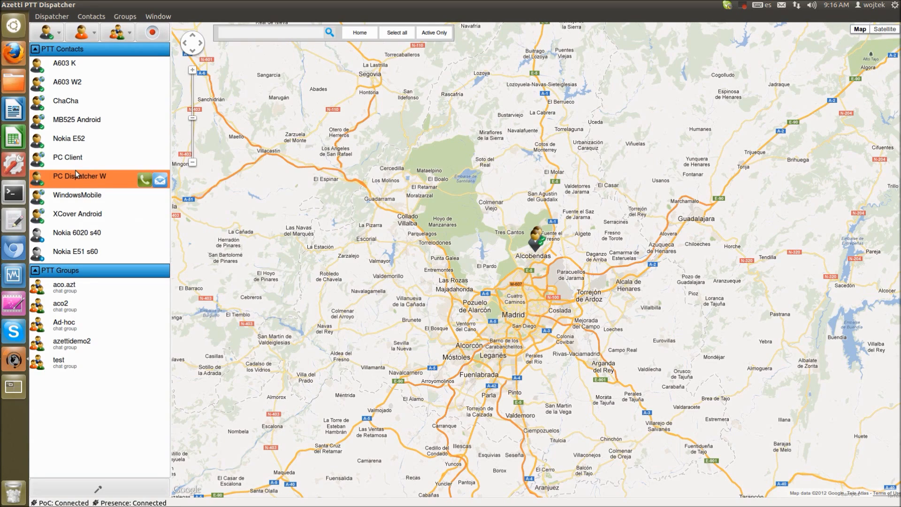
click(66, 63)
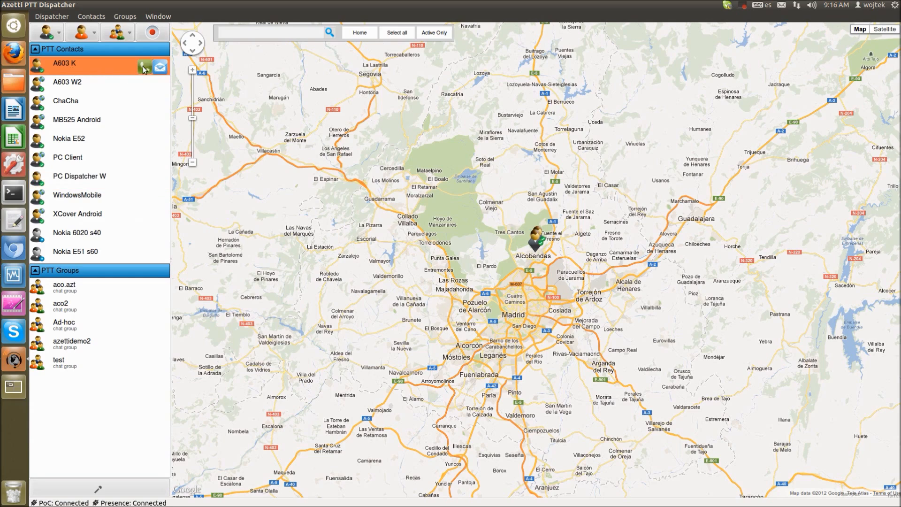
mouse_move(94, 142)
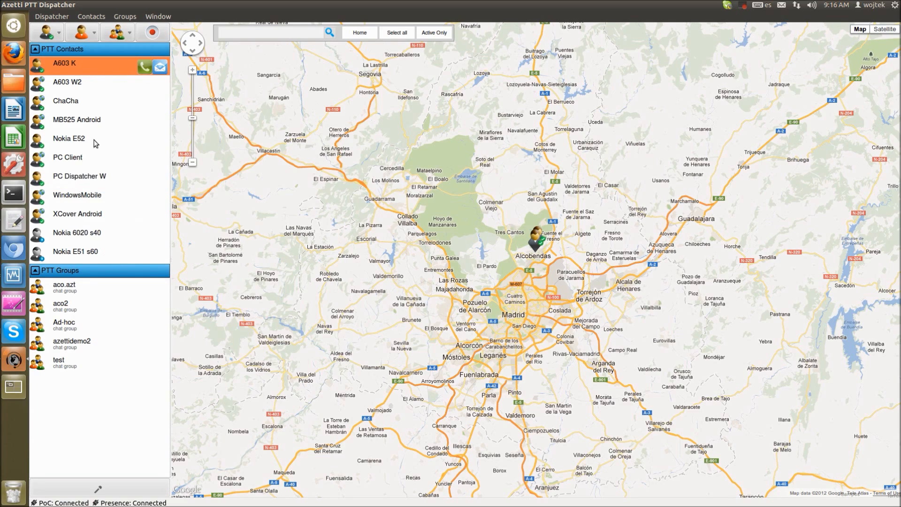
- Send XCover Android the instant message "Push to talk test message" and close the chat after its reply
click(160, 217)
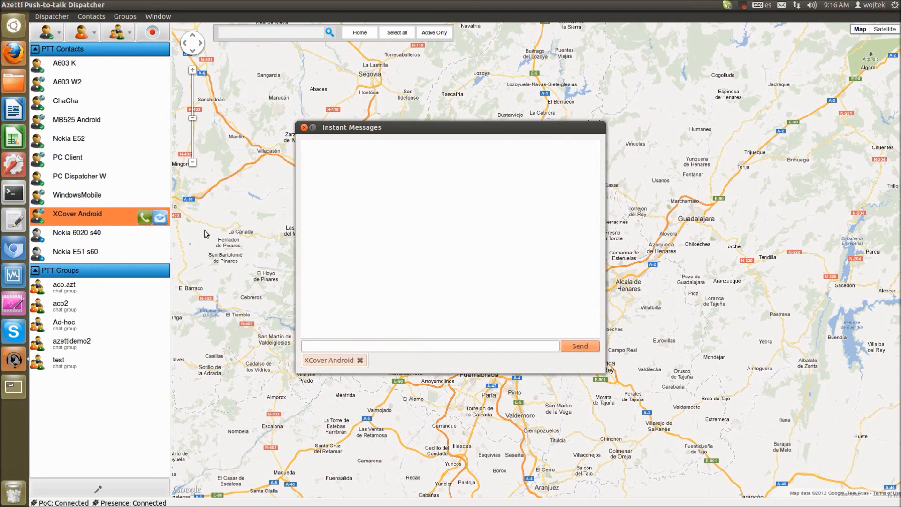
click(428, 346)
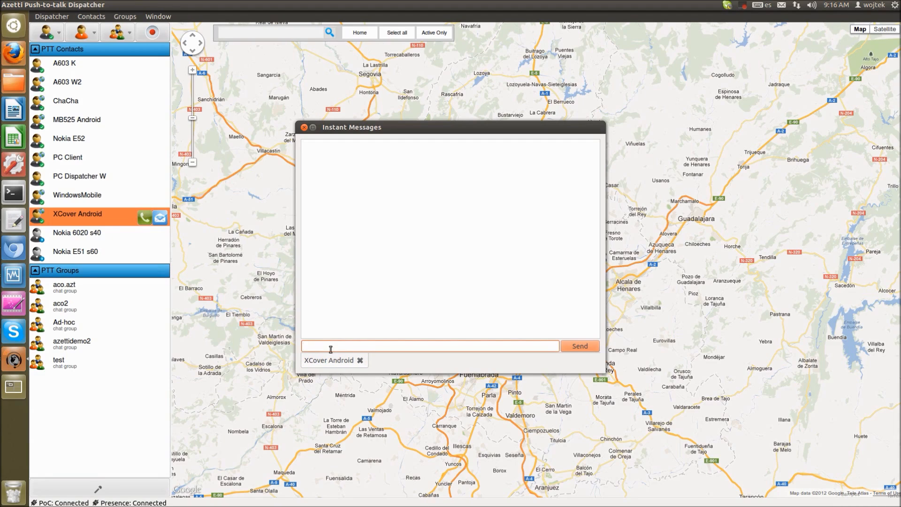
text(P)
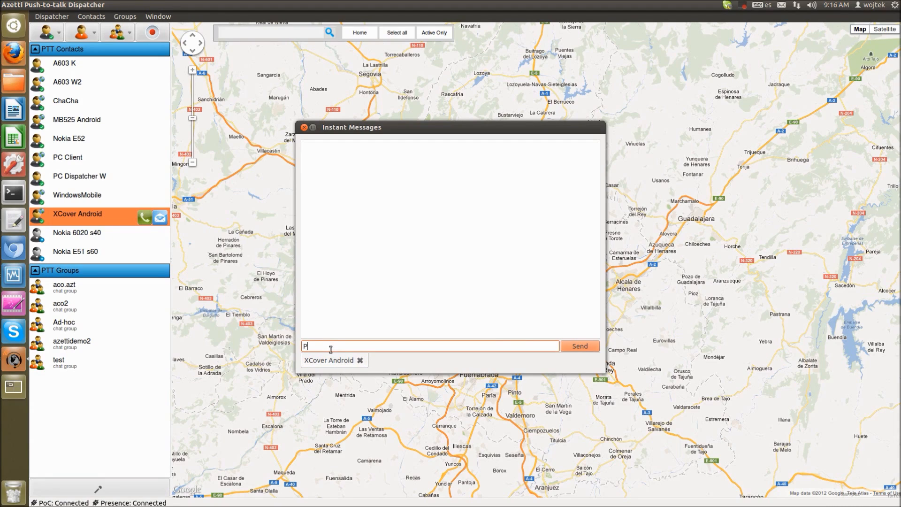
text(ush to talk te)
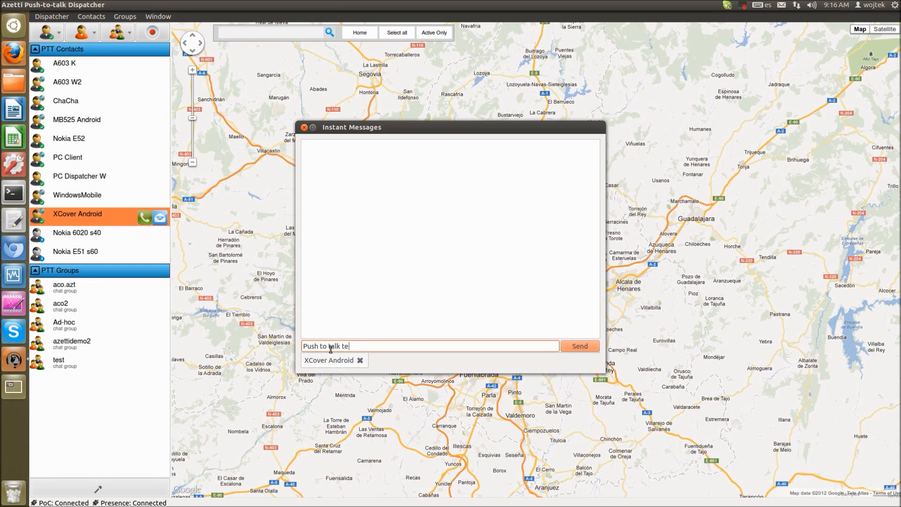
click(580, 347)
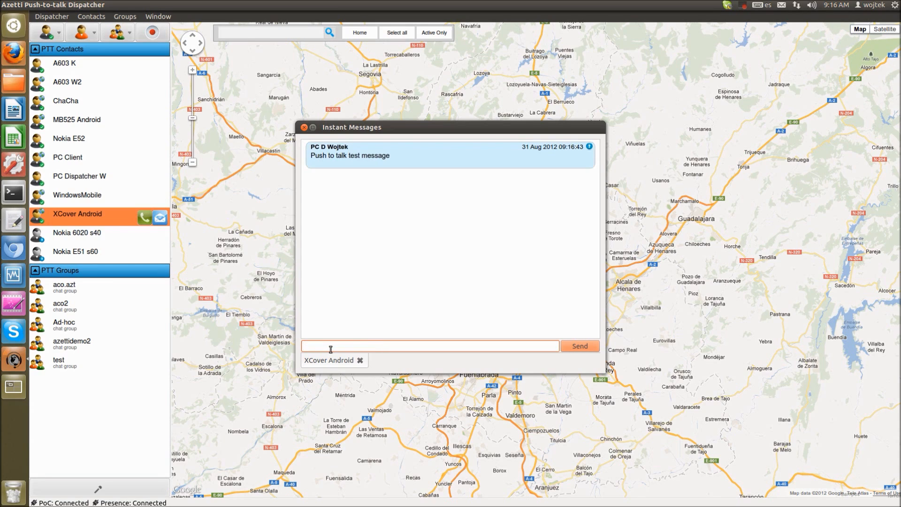
click(580, 347)
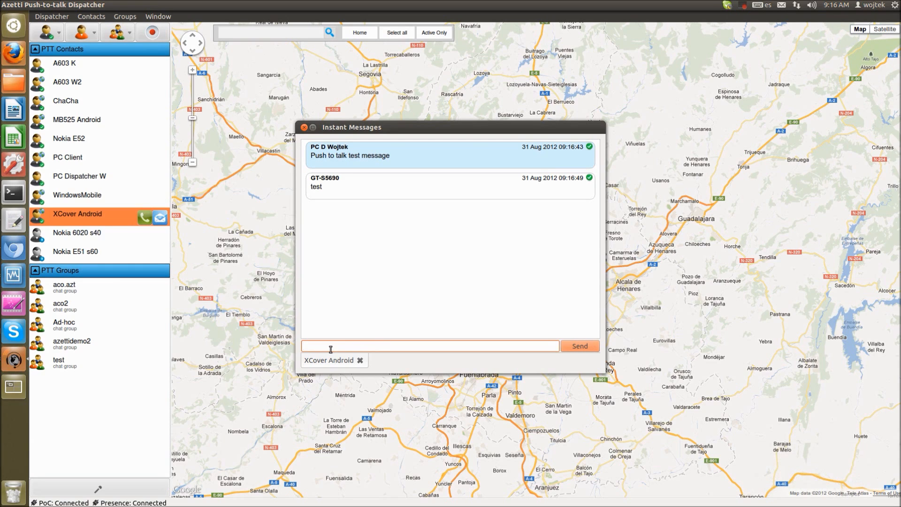
mouse_move(316, 120)
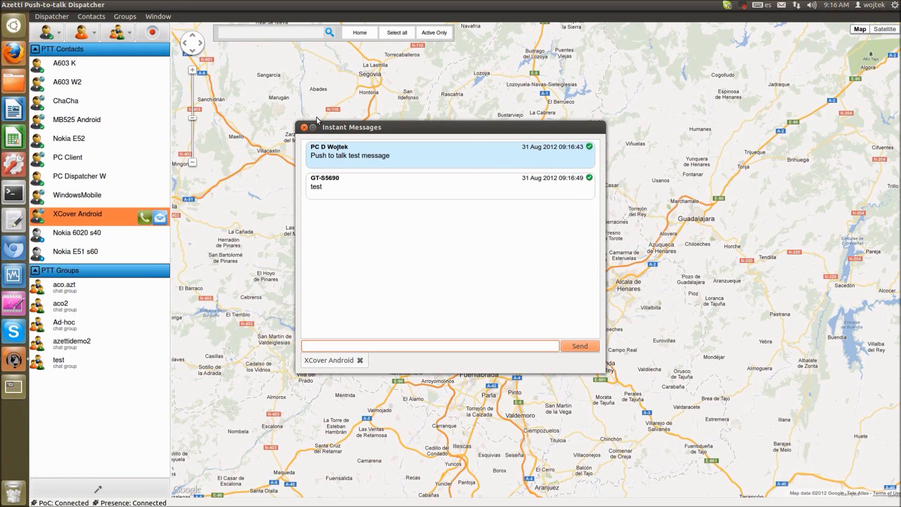
click(304, 127)
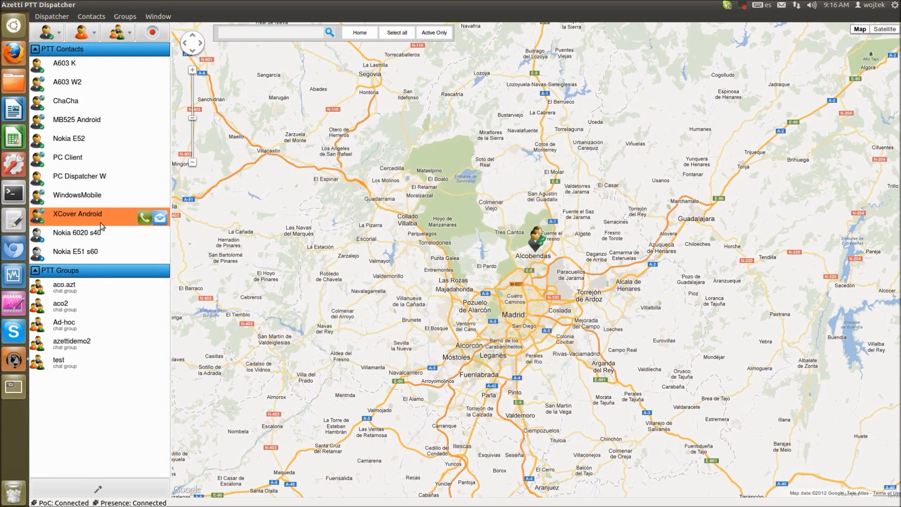
- Start a 1-to-1 PTT call with XCover Android, then bring up ChaCha's contact actions
click(145, 219)
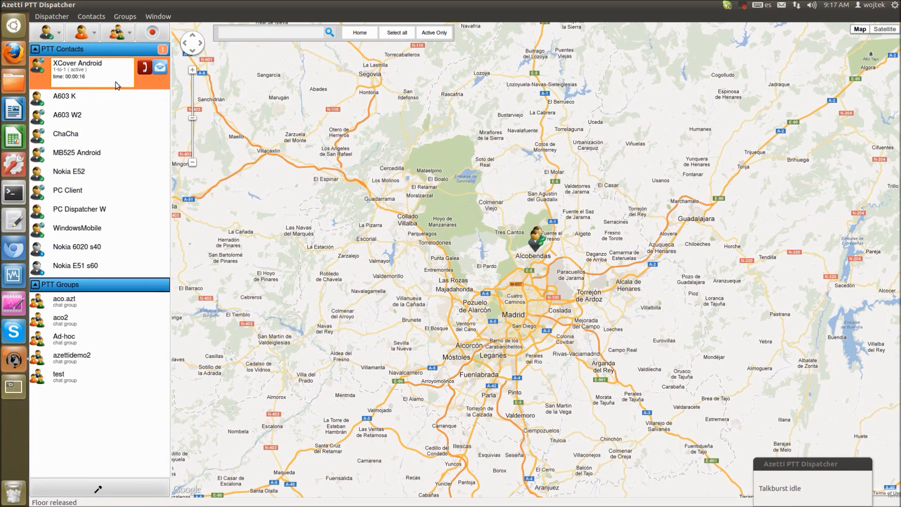
mouse_move(22, 421)
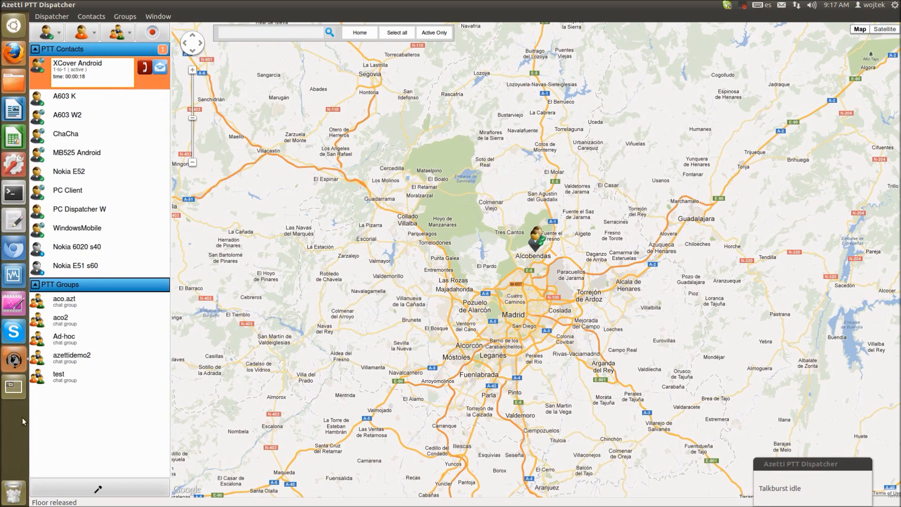
click(62, 101)
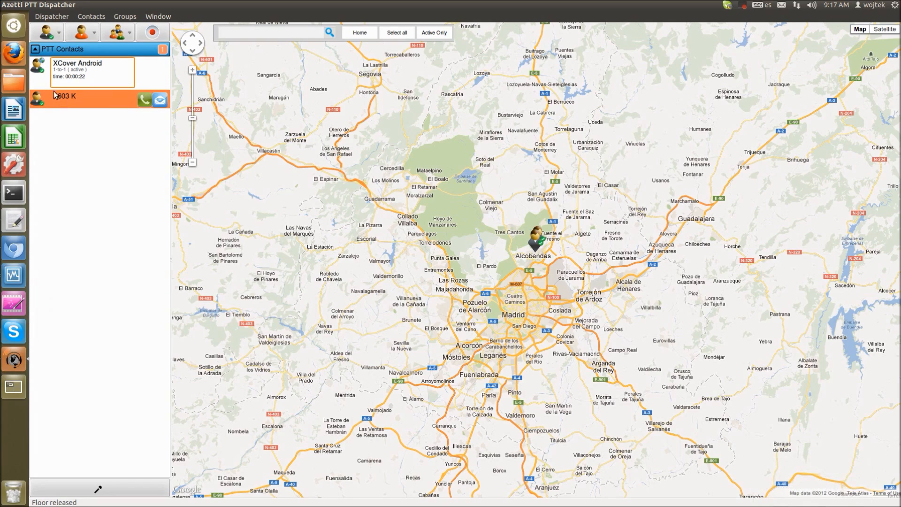
right_click(65, 135)
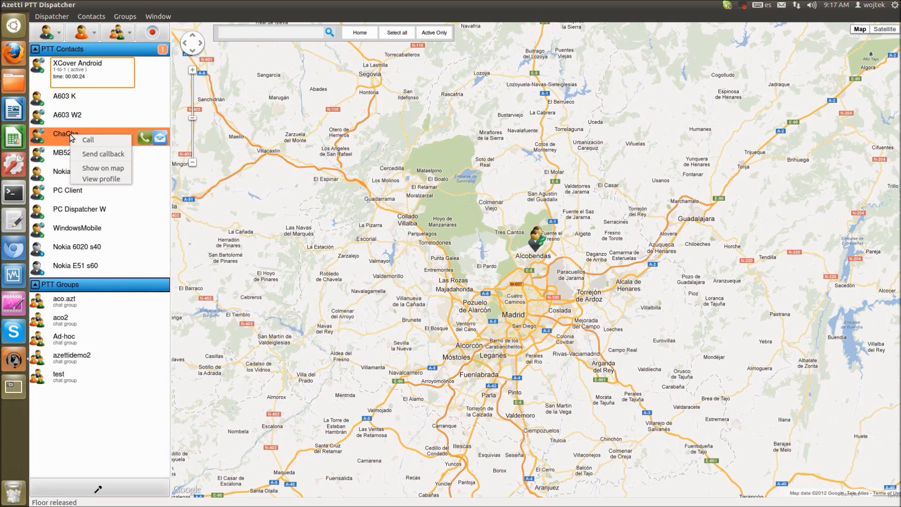
mouse_move(102, 168)
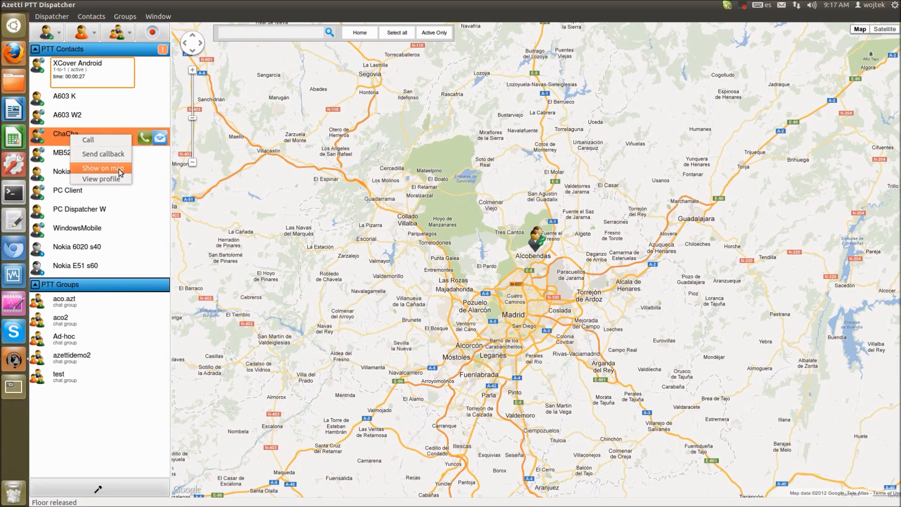
- Show ChaCha and WindowsMobile on the map, view WindowsMobile's marker details near Warsaw, then dismiss them
click(101, 168)
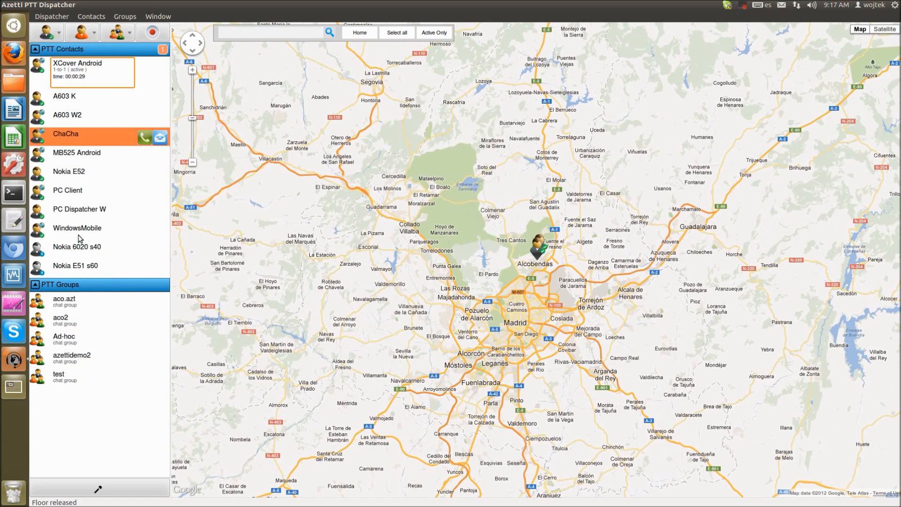
right_click(76, 228)
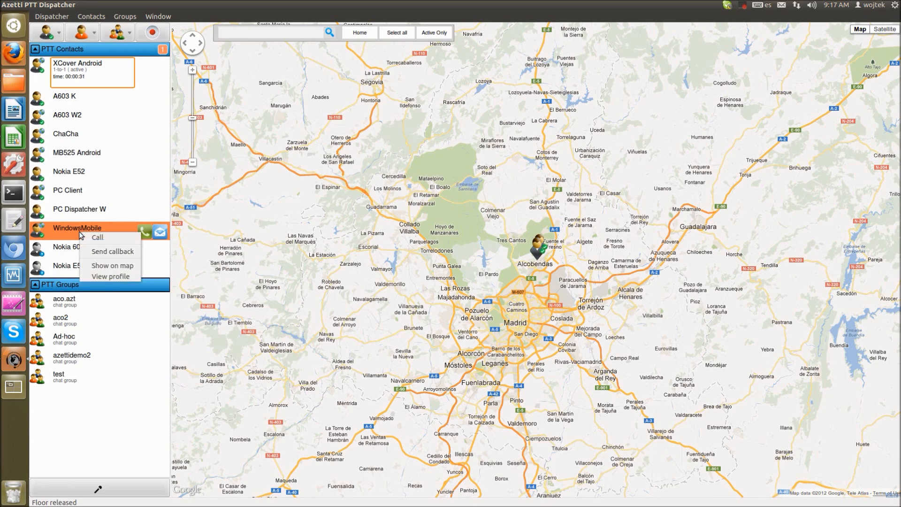
click(112, 265)
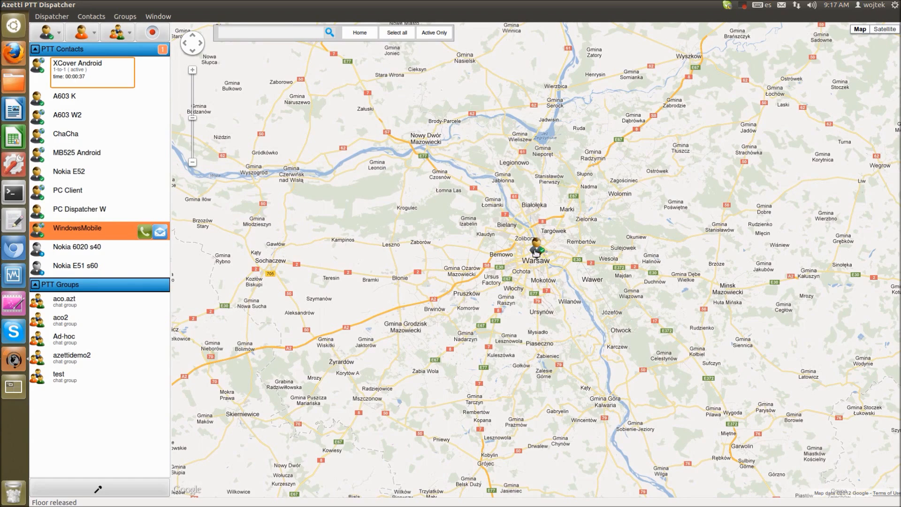
click(534, 252)
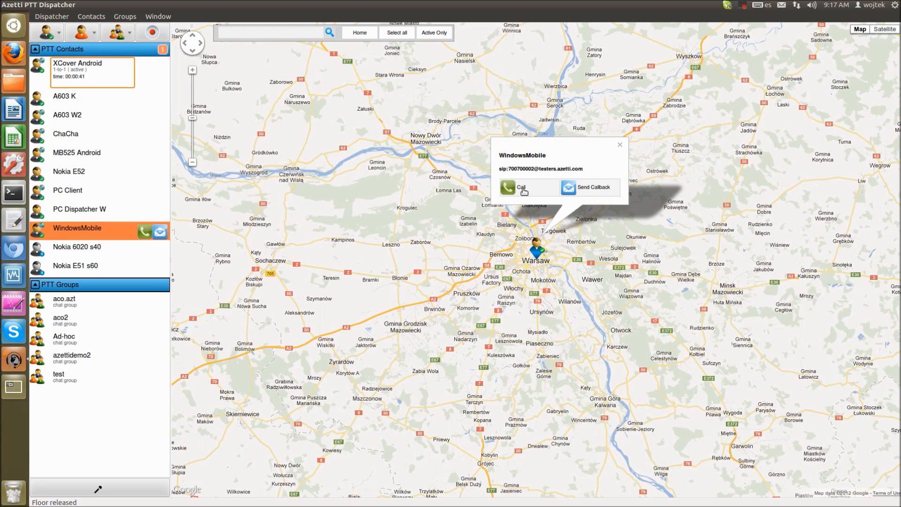
mouse_move(603, 190)
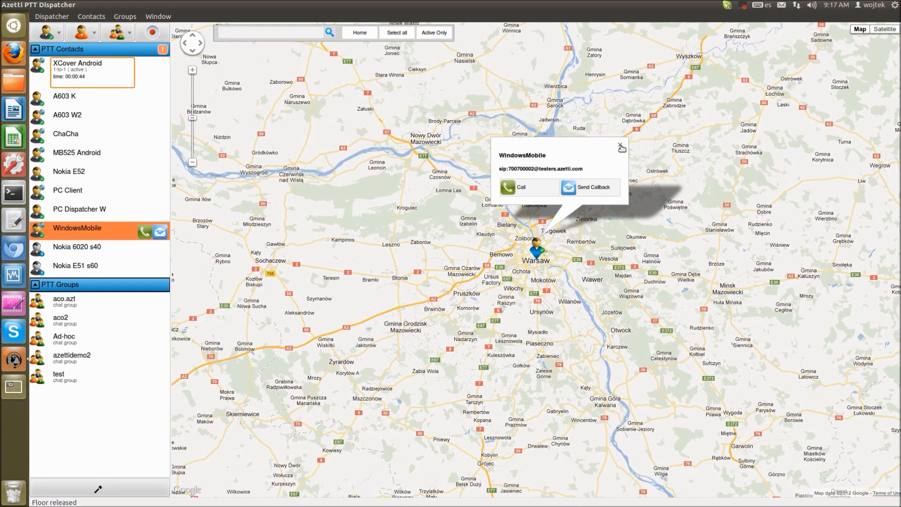
click(622, 148)
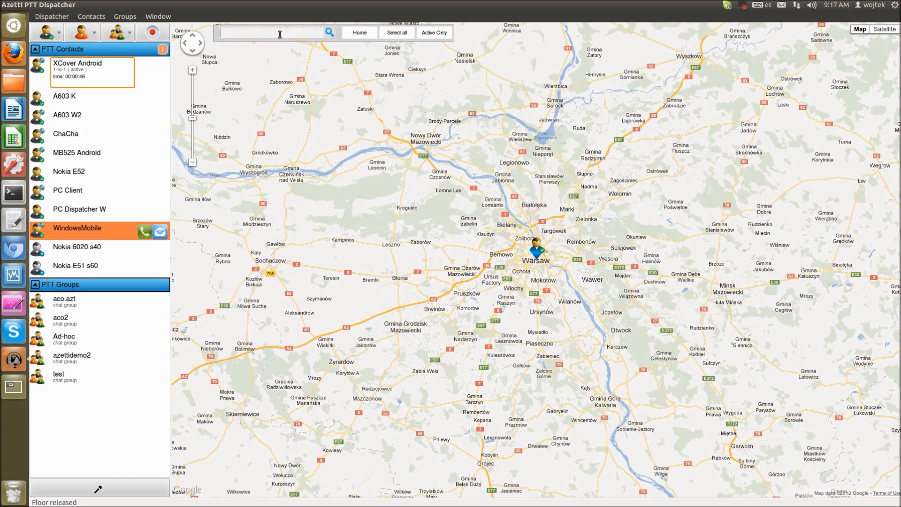
- Search the map for Madrid and centre it on Madrid, Spain at street level
text(alc)
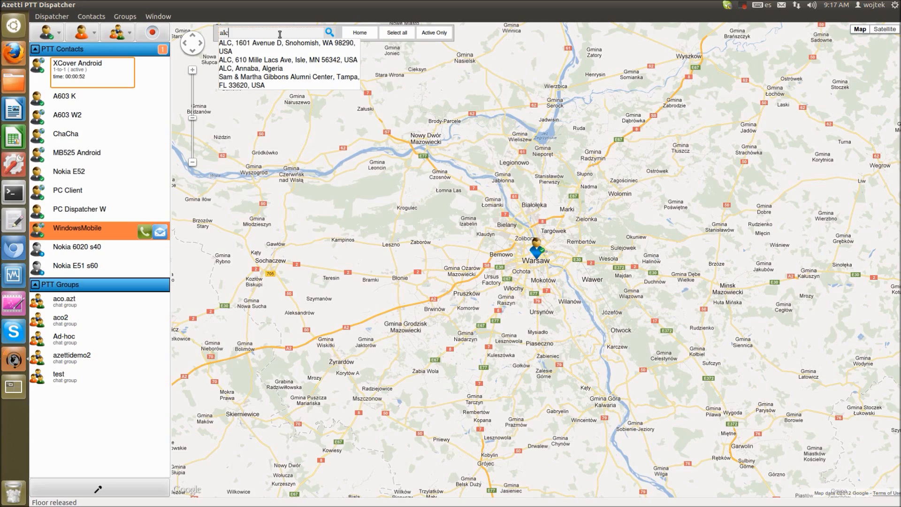
text(madr)
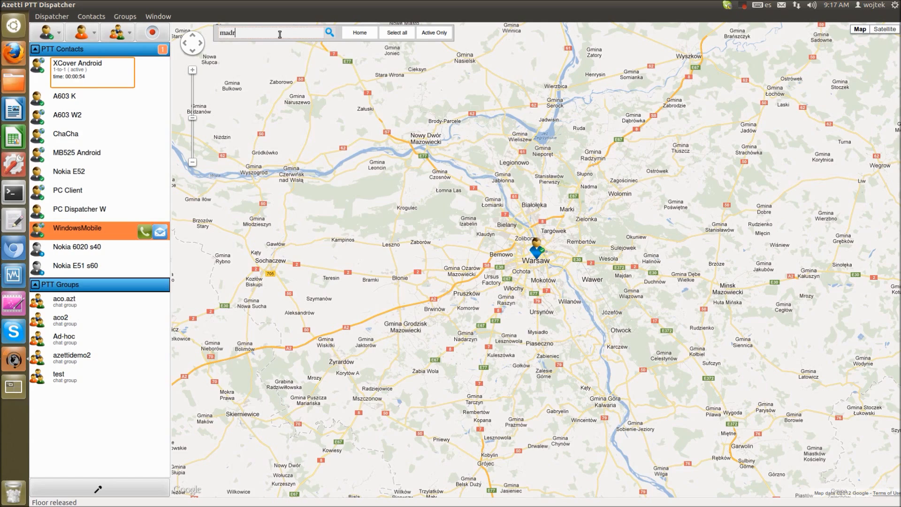
text(id, Spain)
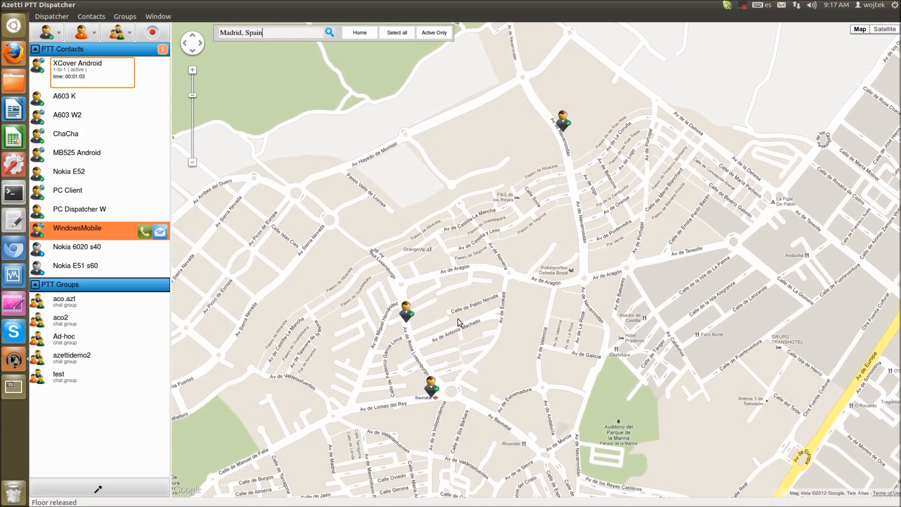
mouse_move(394, 375)
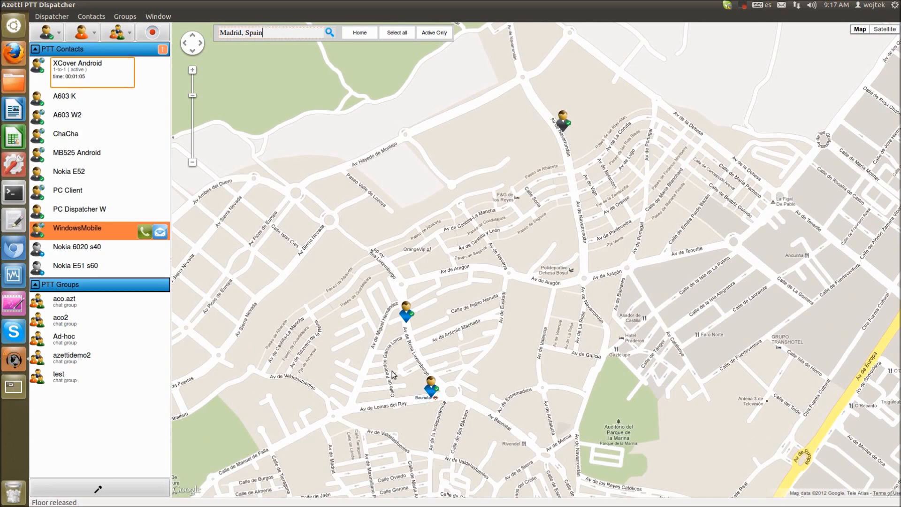
right_click(405, 308)
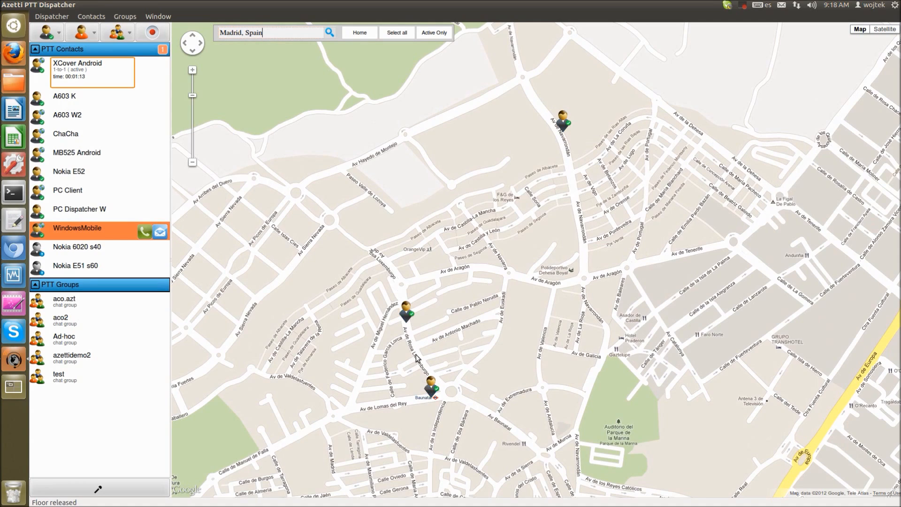
- Send ChaCha a callback request from its map marker details and dismiss the popup
click(405, 308)
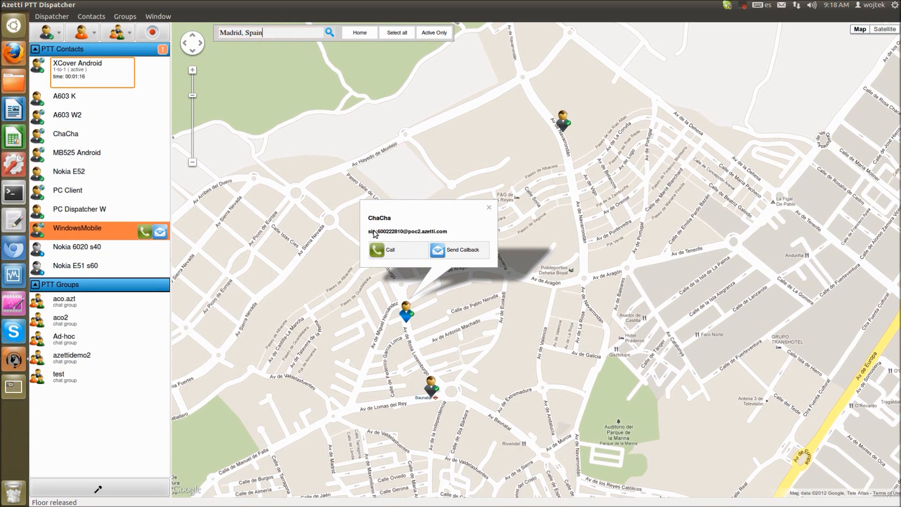
click(65, 133)
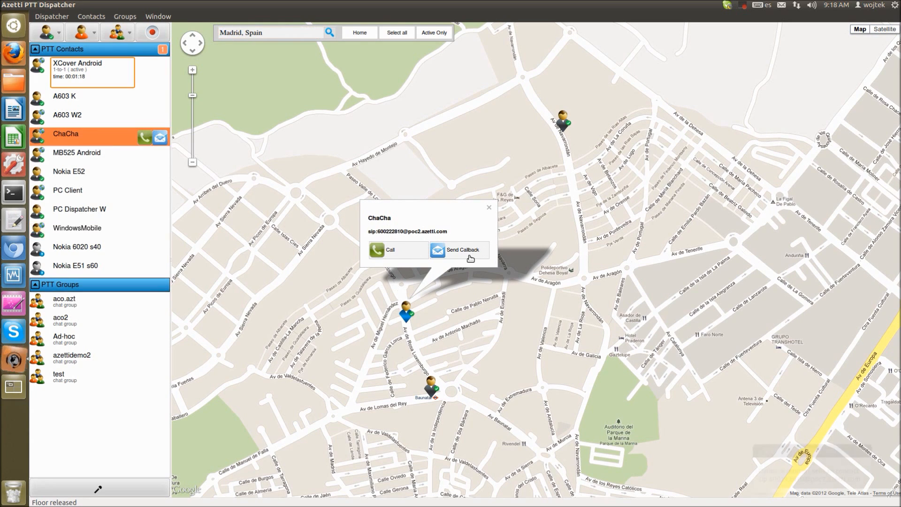
click(459, 250)
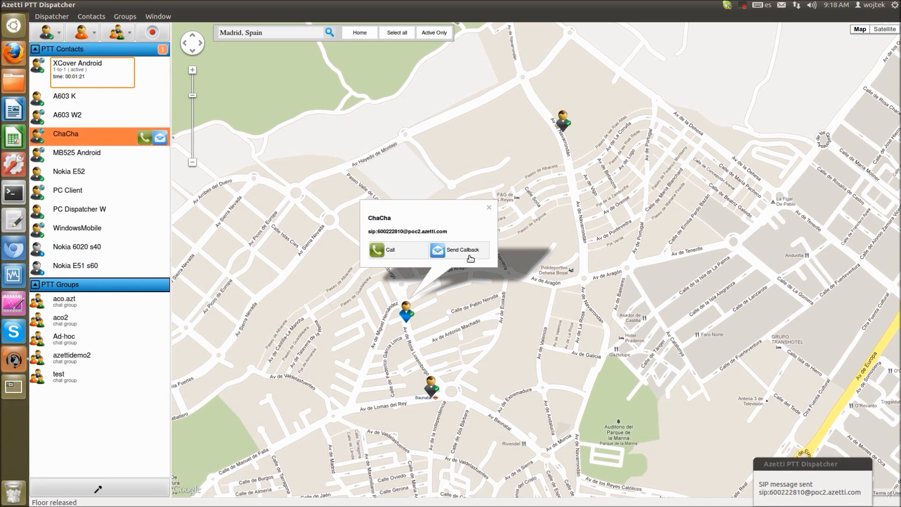
mouse_move(492, 211)
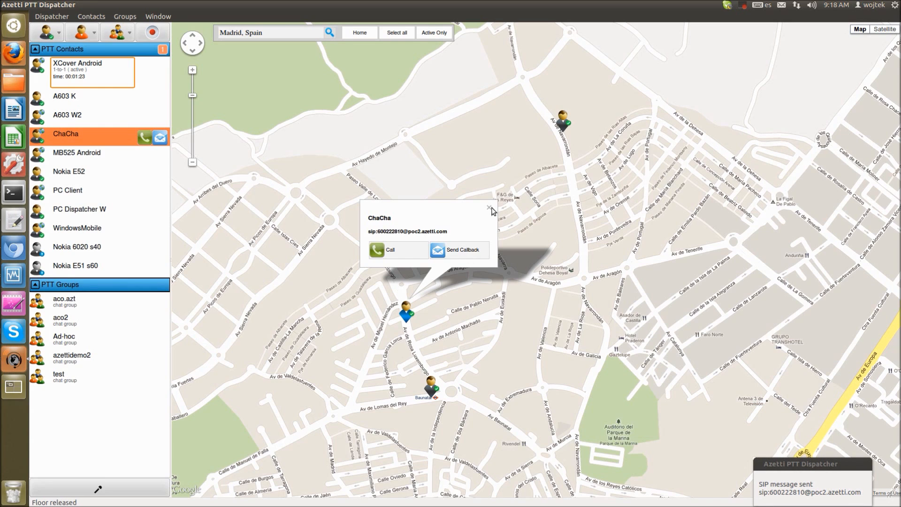
click(489, 209)
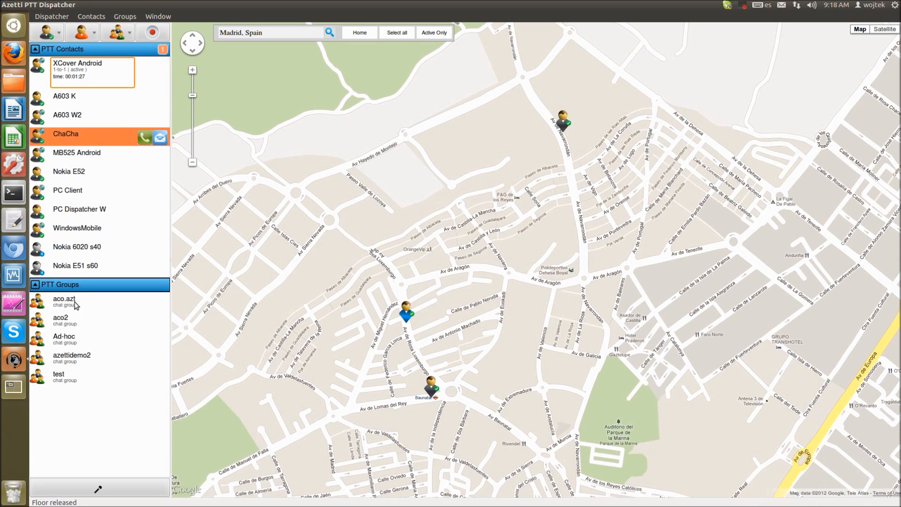
- Start sessions with the chat groups and make aco.azt, then aco2, the active group session
click(62, 301)
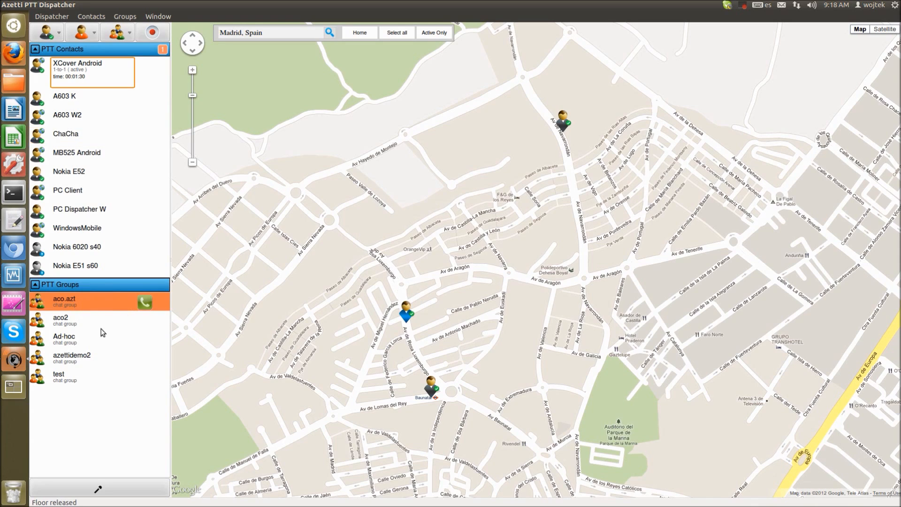
click(103, 334)
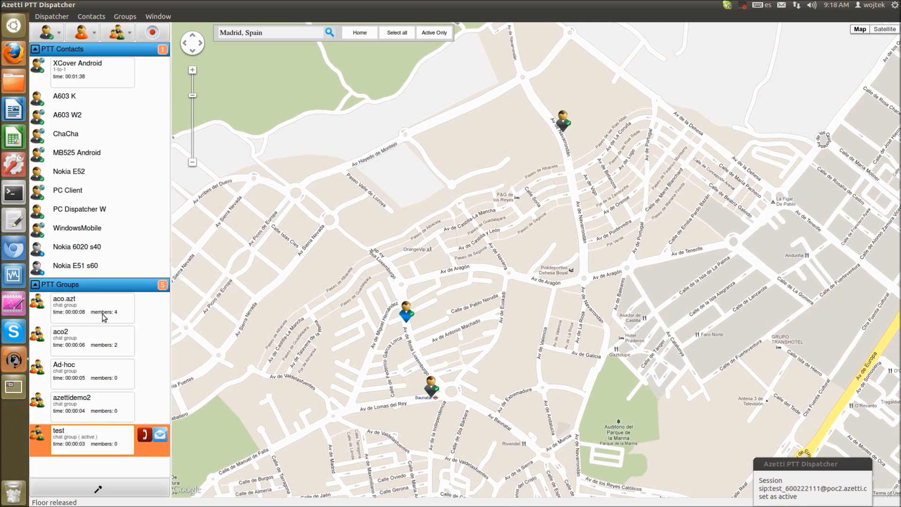
click(87, 308)
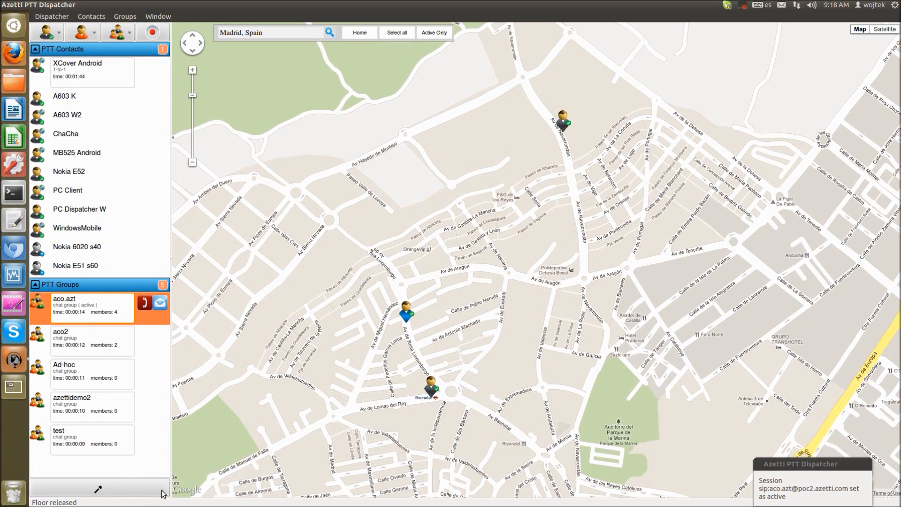
click(97, 489)
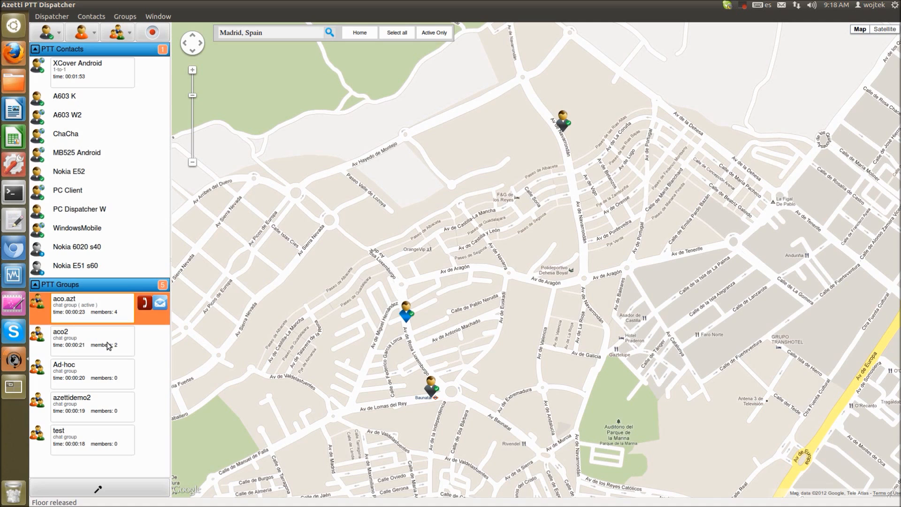
click(81, 340)
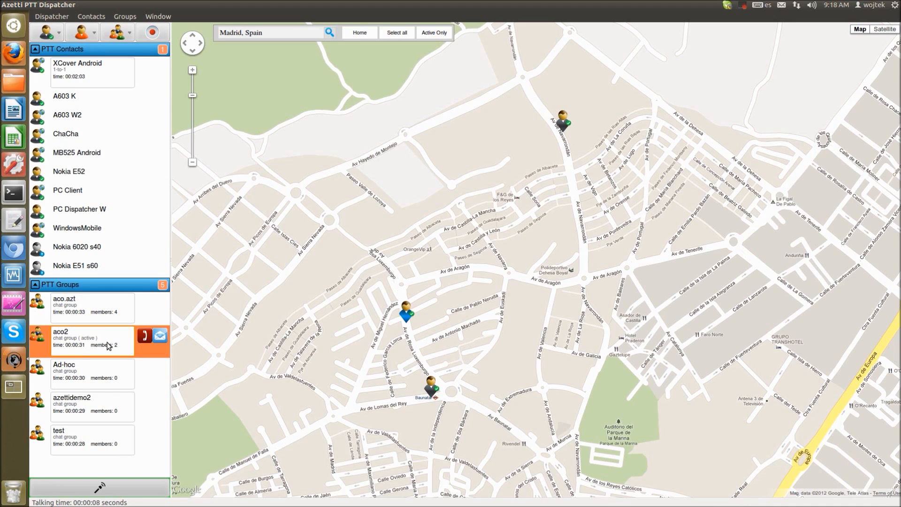
- Alternate the active session between aco.azt and aco2, ending on aco2
click(92, 308)
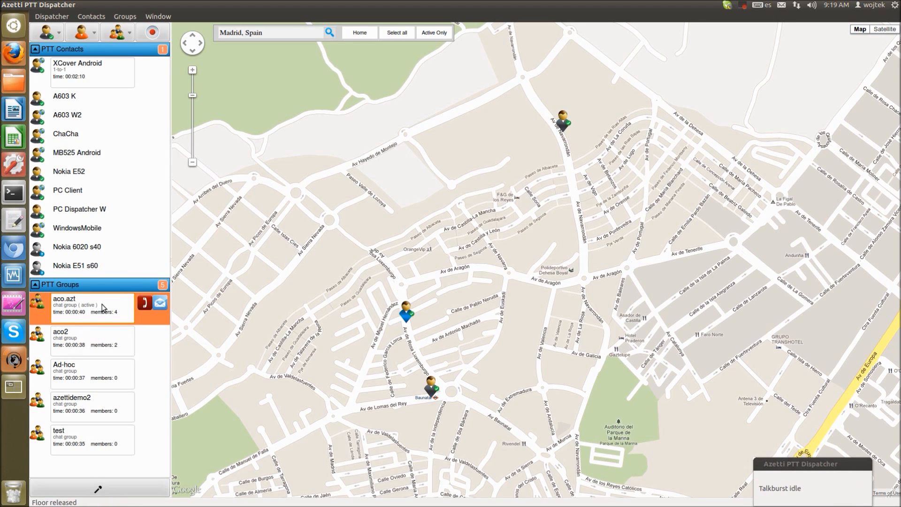
click(87, 340)
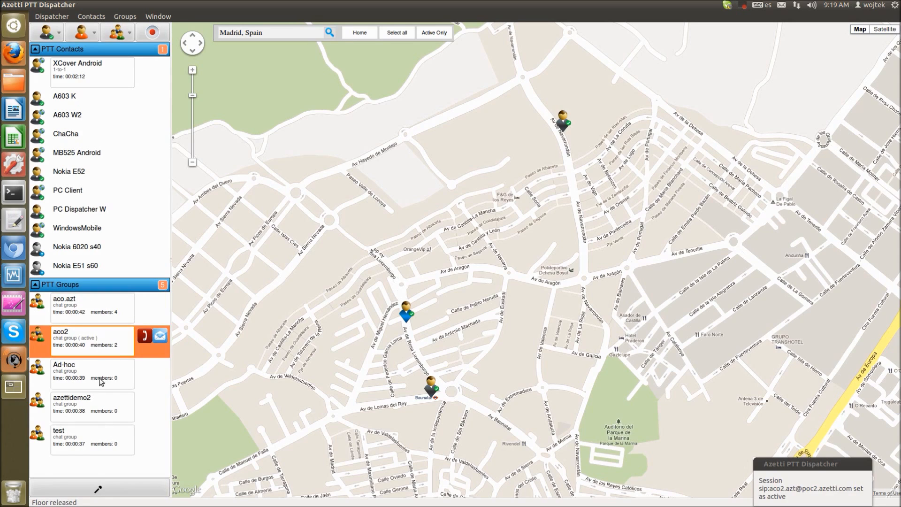
click(86, 308)
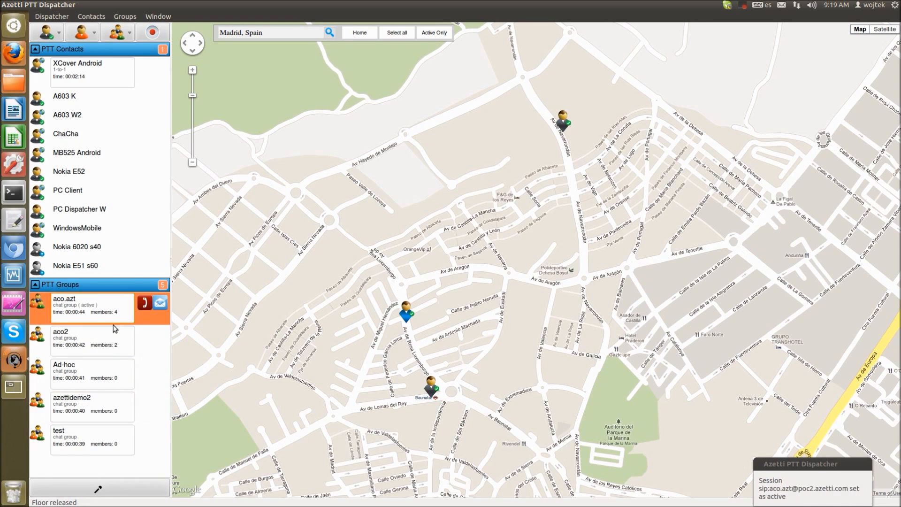
click(75, 341)
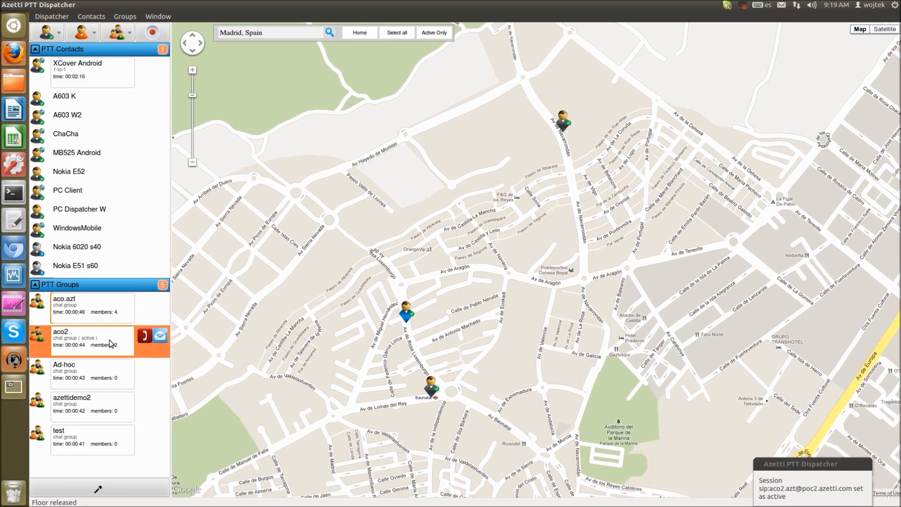
mouse_move(109, 299)
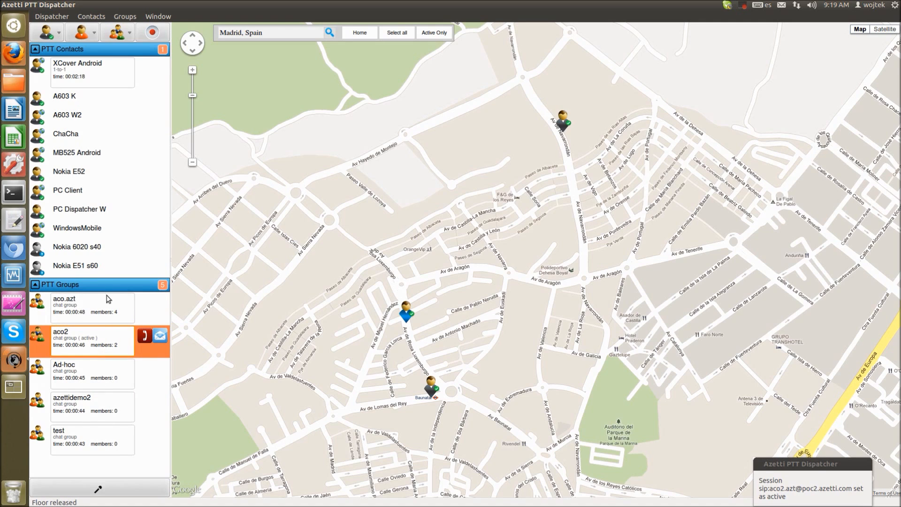
mouse_move(104, 327)
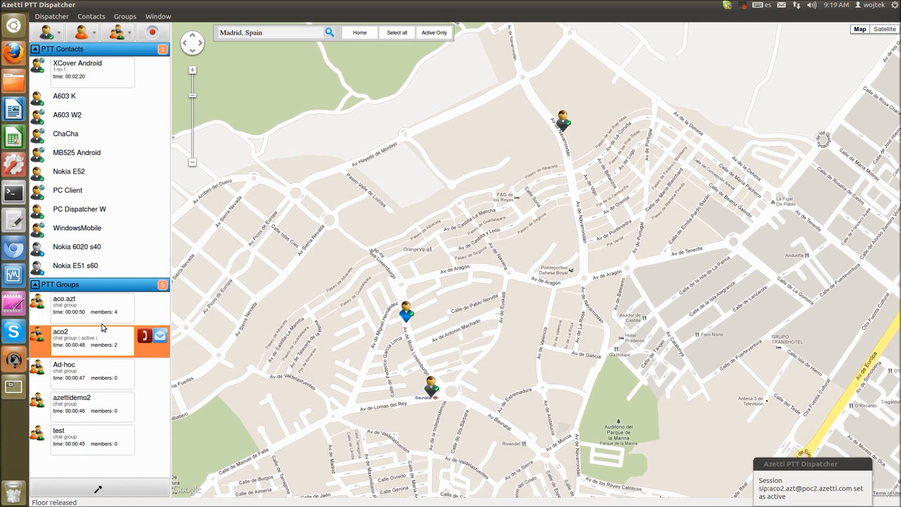
- View the aco.azt group's four active members and close the member list
right_click(92, 303)
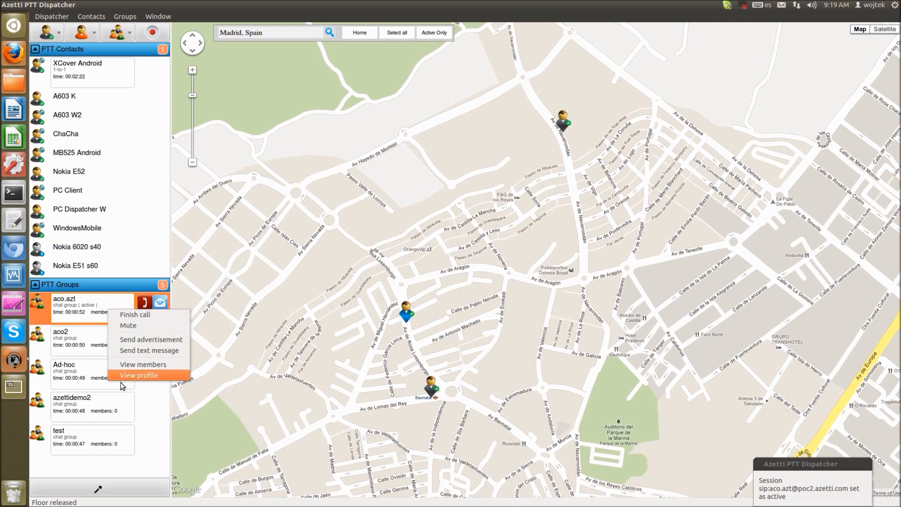
click(143, 364)
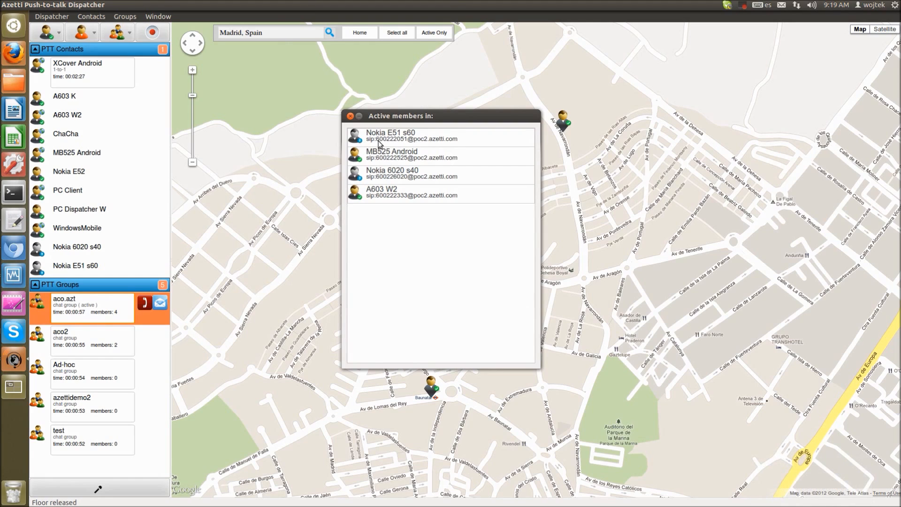
mouse_move(454, 147)
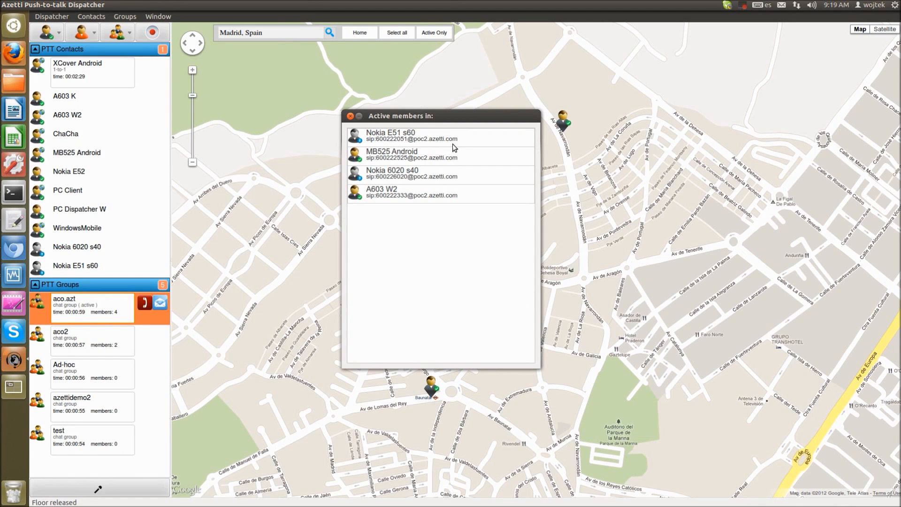
mouse_move(507, 142)
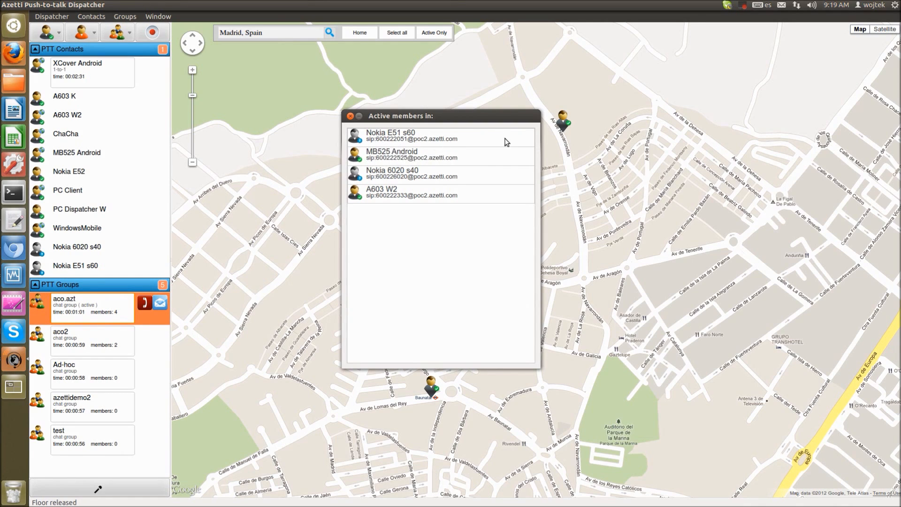
mouse_move(425, 193)
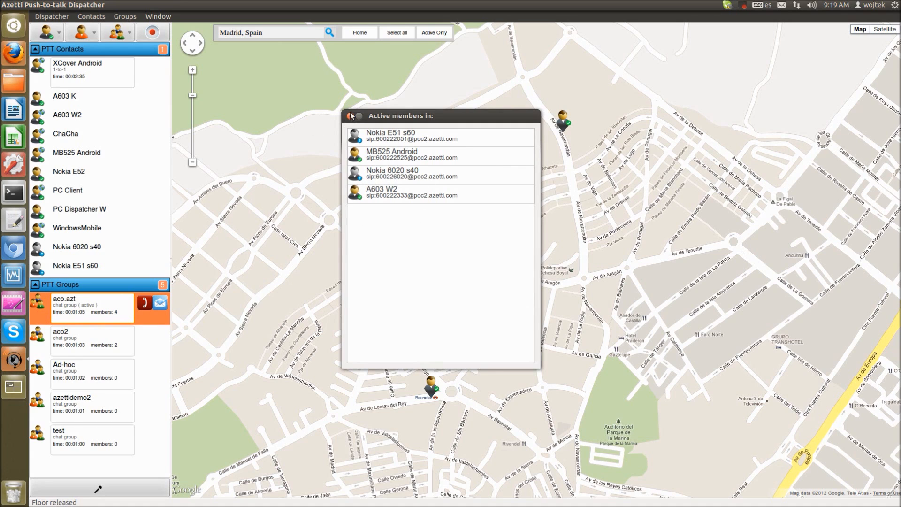
click(351, 115)
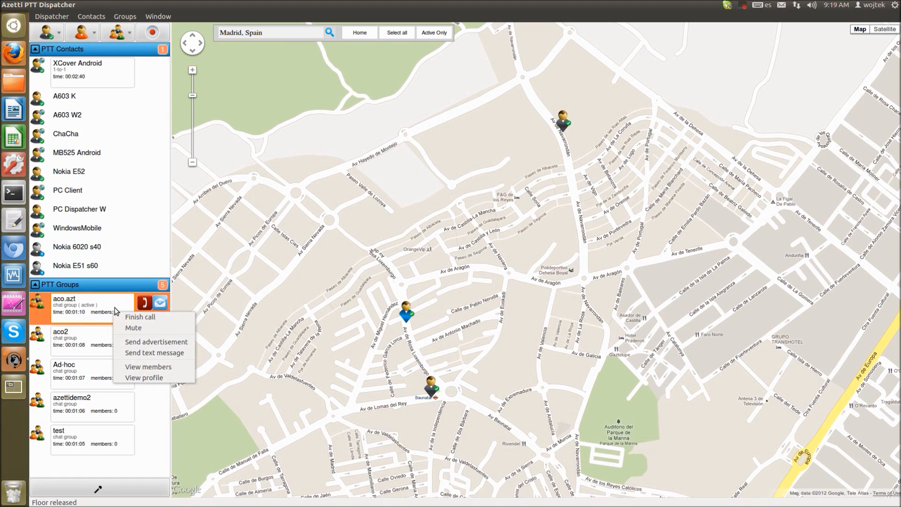
mouse_move(162, 342)
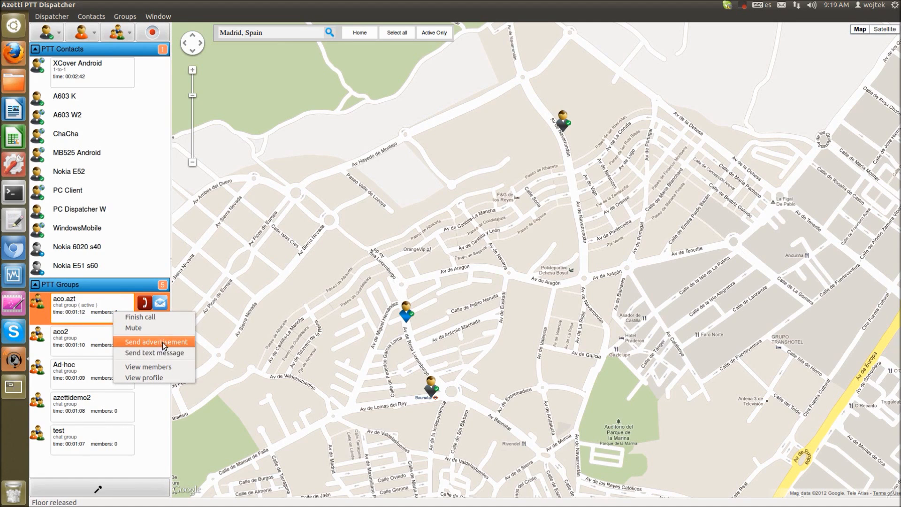
mouse_move(165, 308)
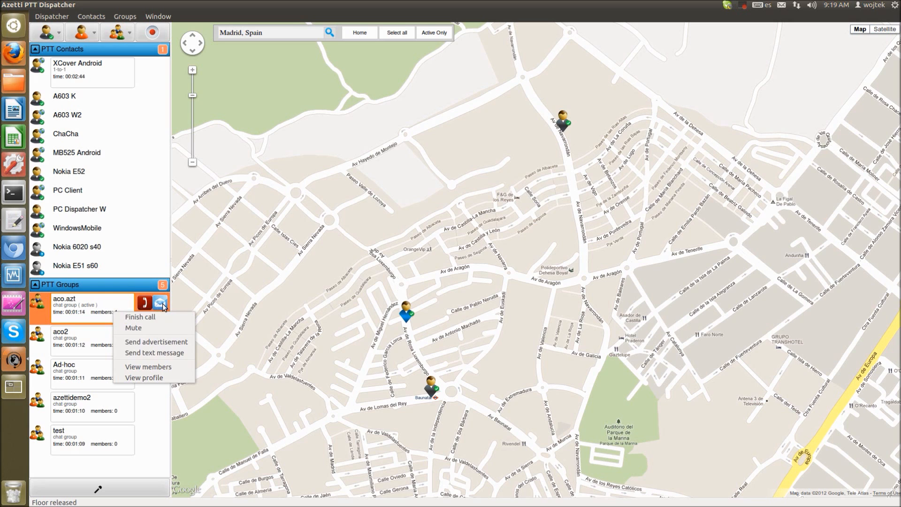
- Send the message "Test" to the aco.azt group chat and close the Instant Messages window
click(153, 352)
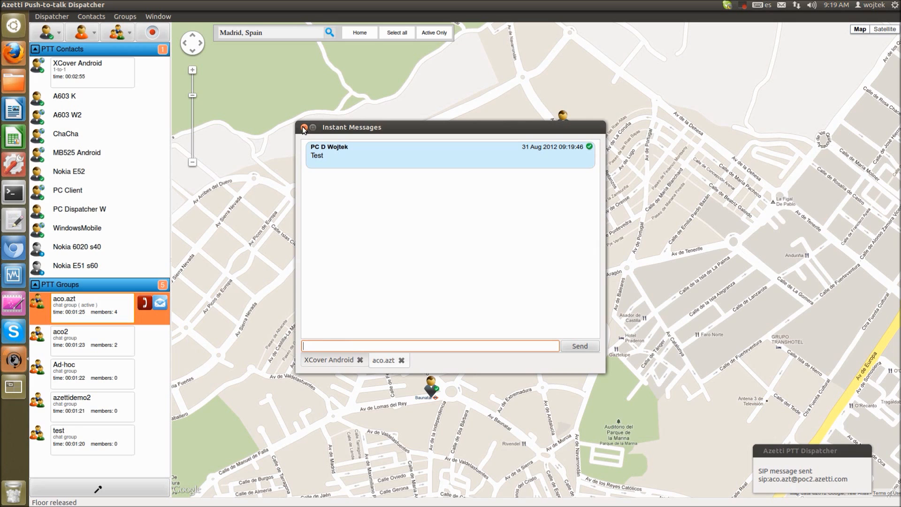
click(304, 128)
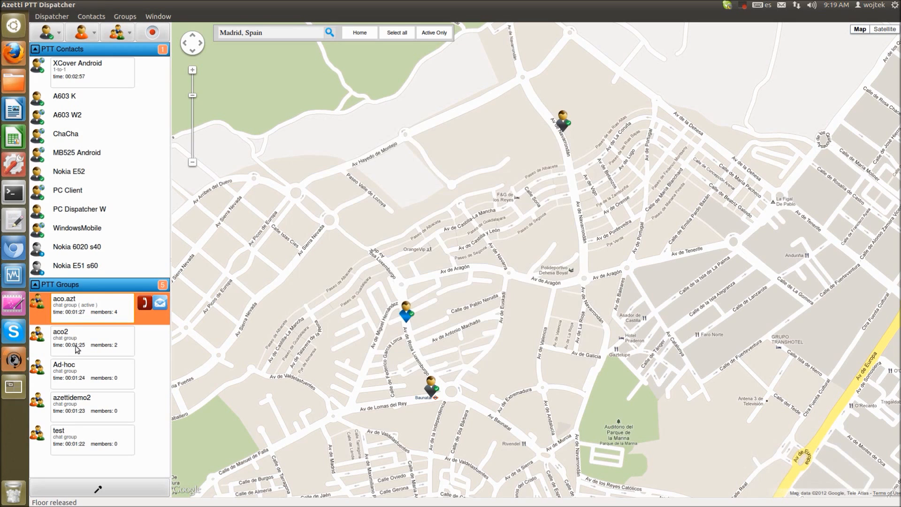
- Send the message 'Test' to the aco2 group chat, then close the Instant Messages window
click(159, 336)
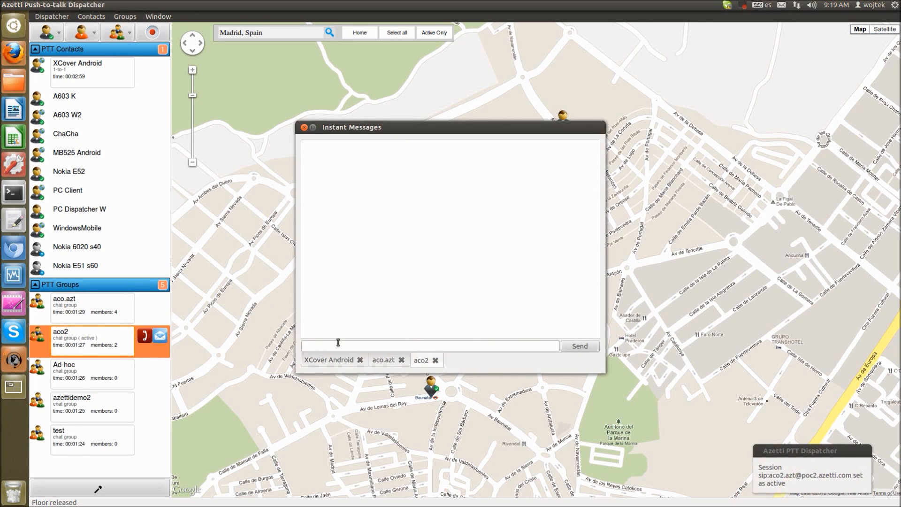
click(580, 345)
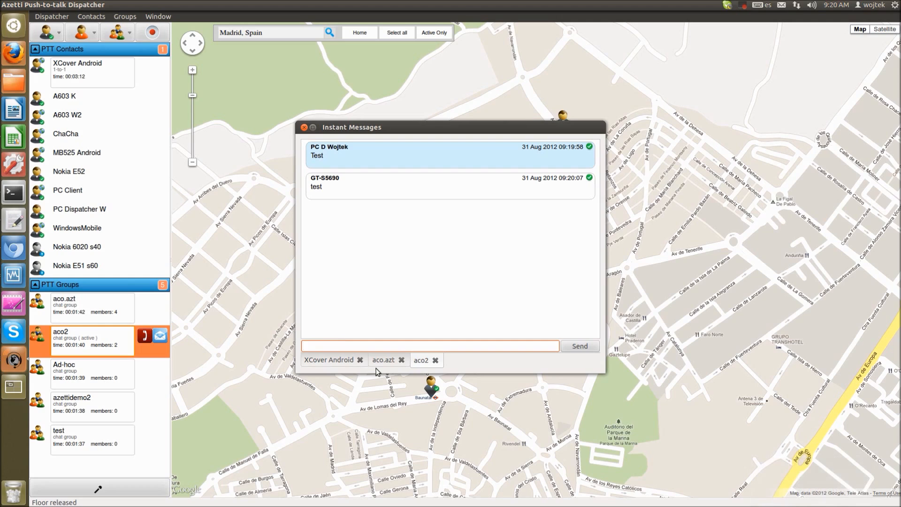
mouse_move(293, 298)
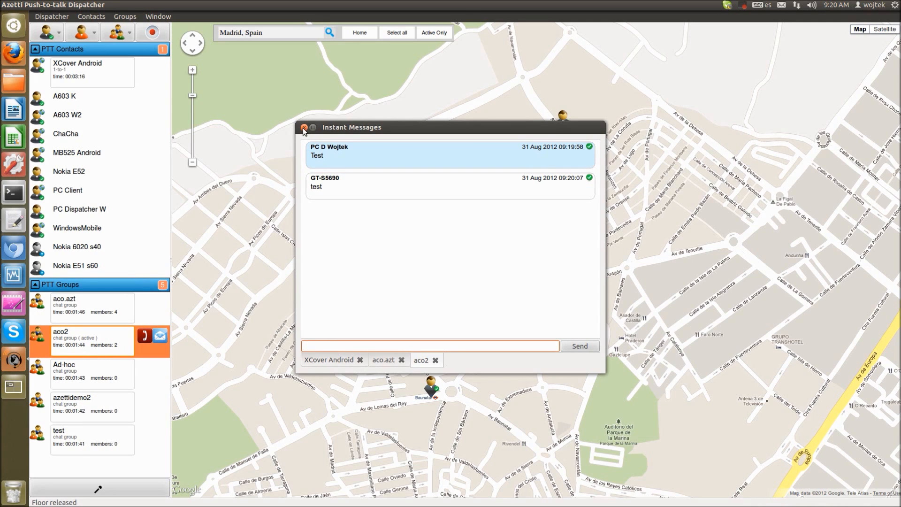
click(305, 128)
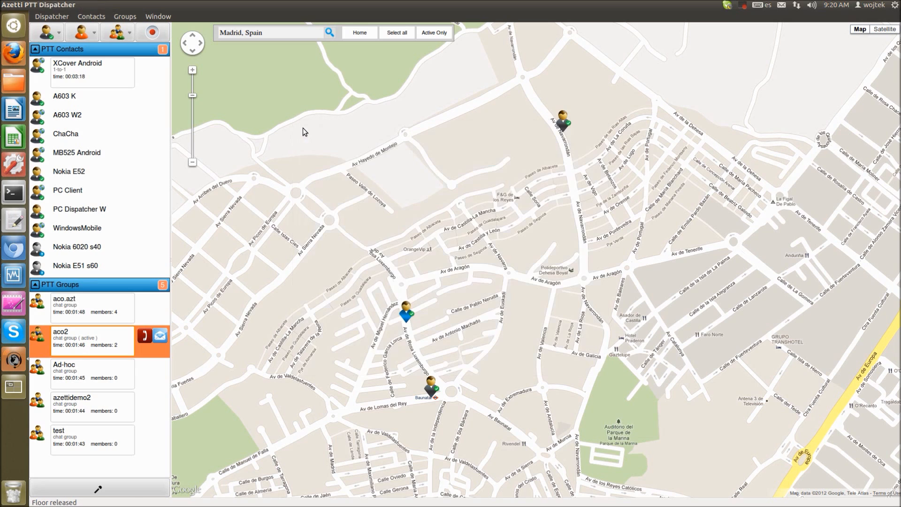
- Set up a Talk to many call with A603 K, A603 W2 and ChaCha as participants
click(81, 32)
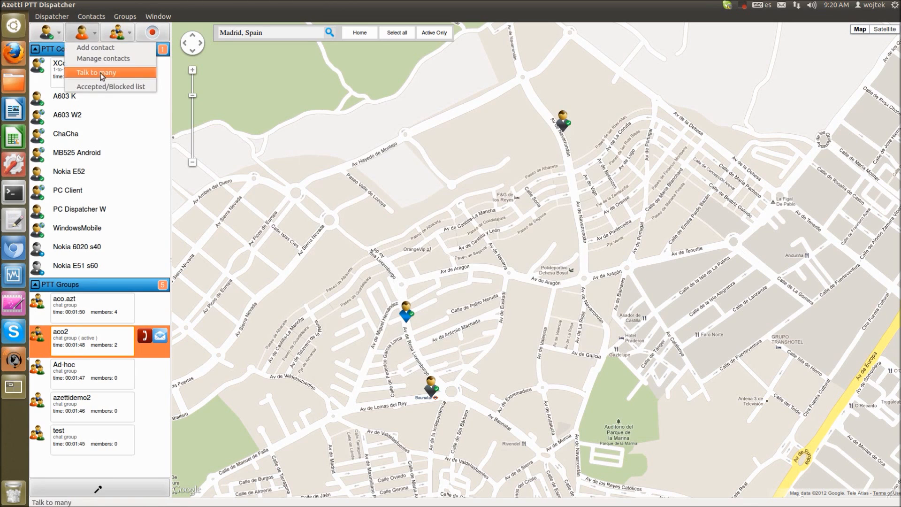
mouse_move(110, 86)
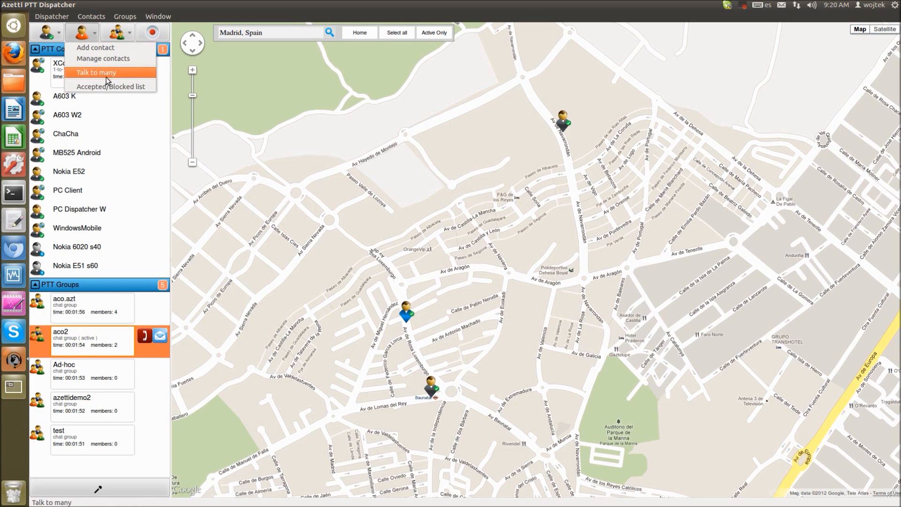
mouse_move(162, 238)
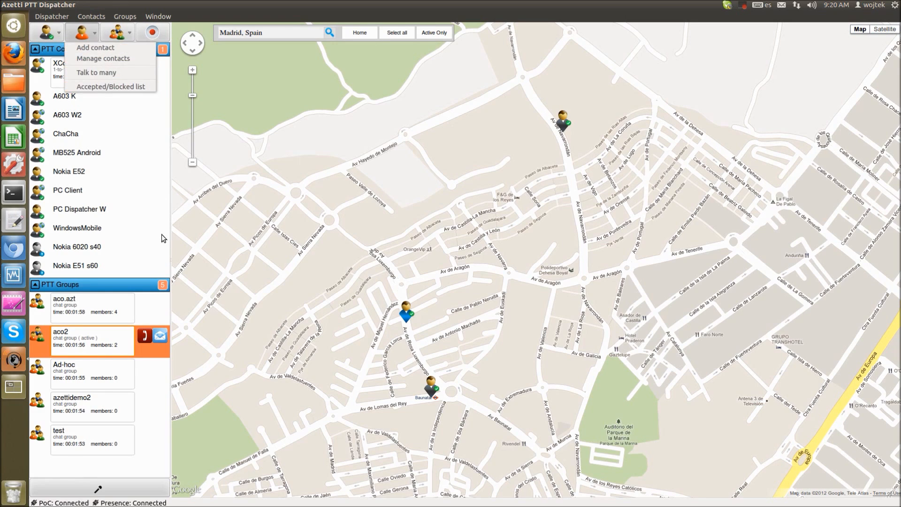
mouse_move(113, 136)
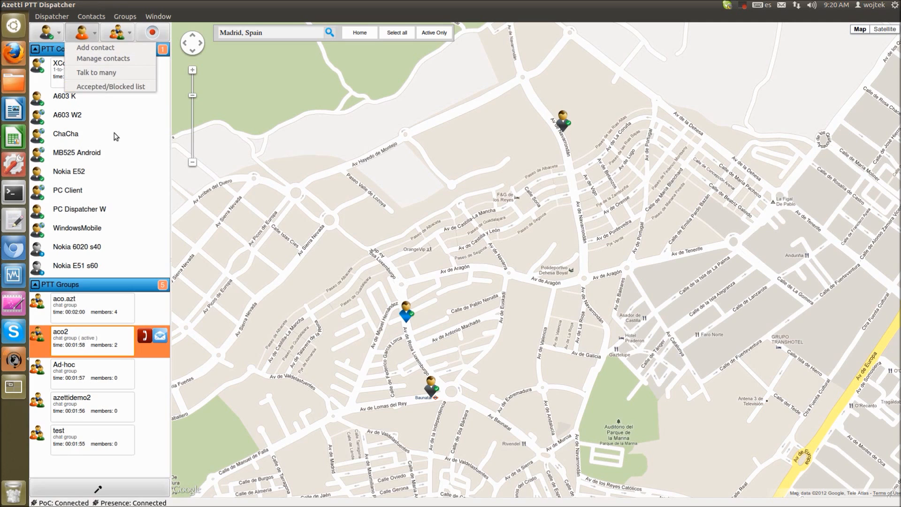
click(96, 72)
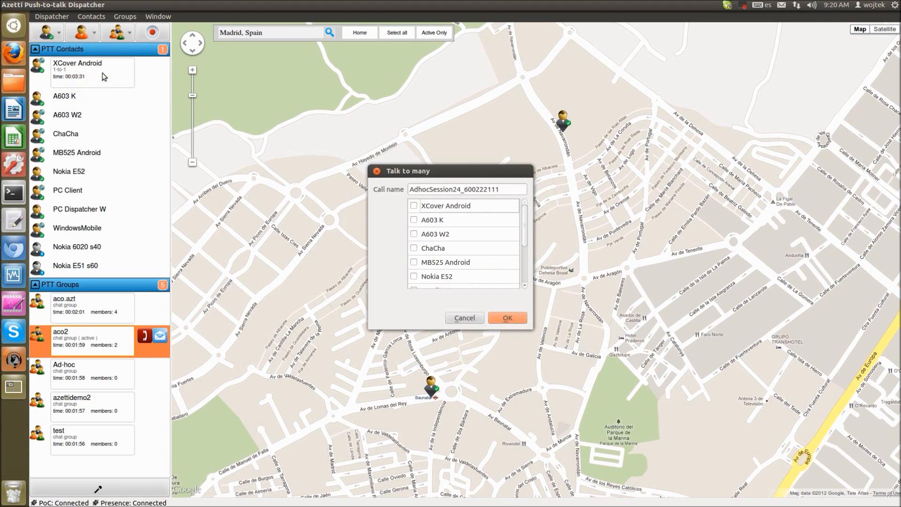
drag(406, 171, 411, 131)
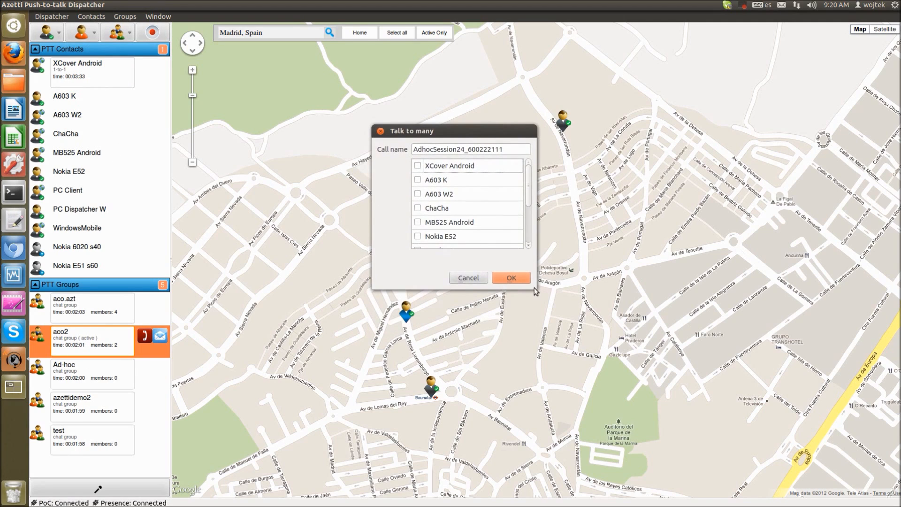
click(418, 179)
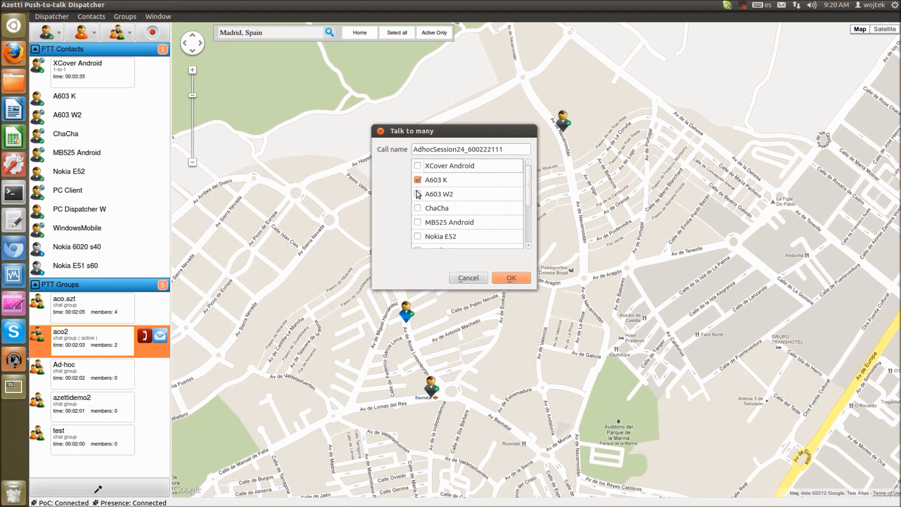
click(418, 193)
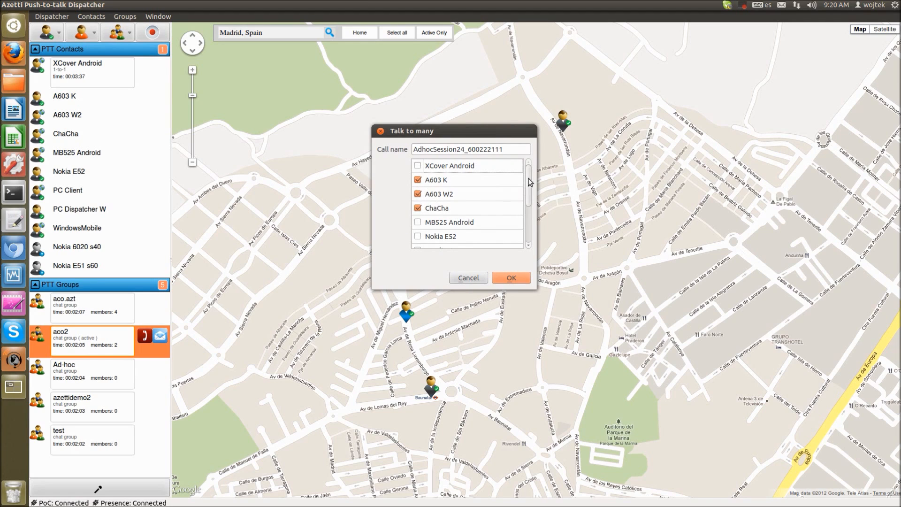
scroll(down, 3)
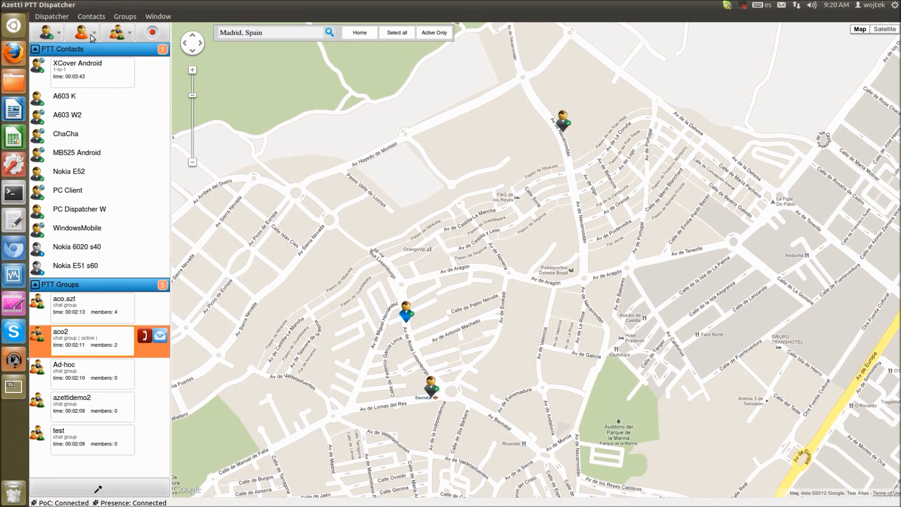
- In Contacts access rules, move Nokia E52 from the contact list into Blocked
click(82, 32)
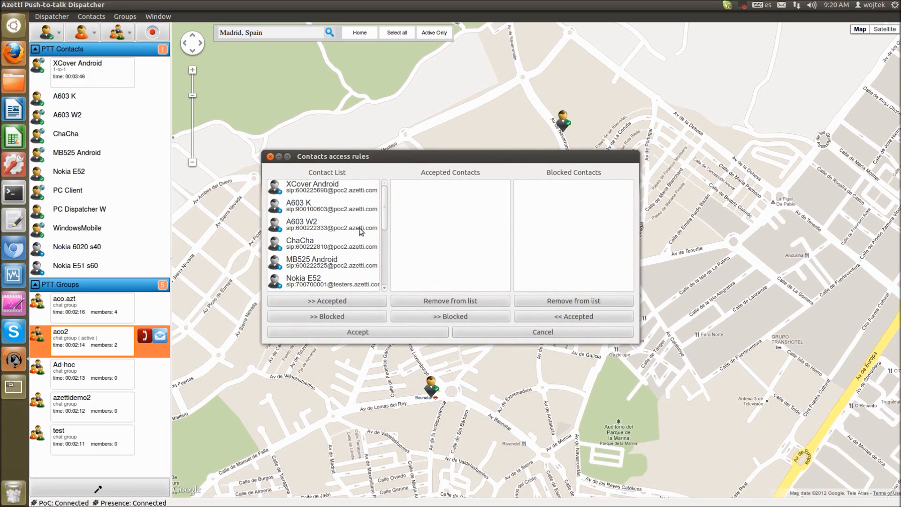
click(325, 243)
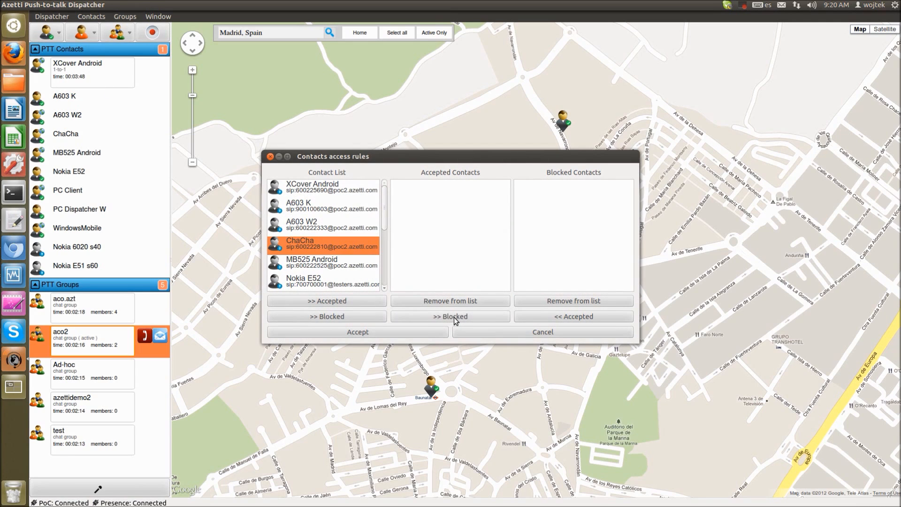
click(326, 301)
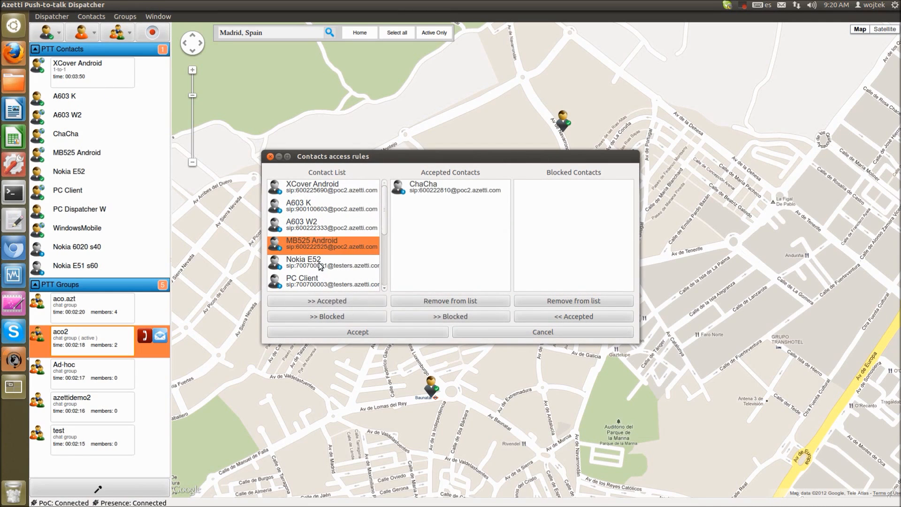
click(326, 316)
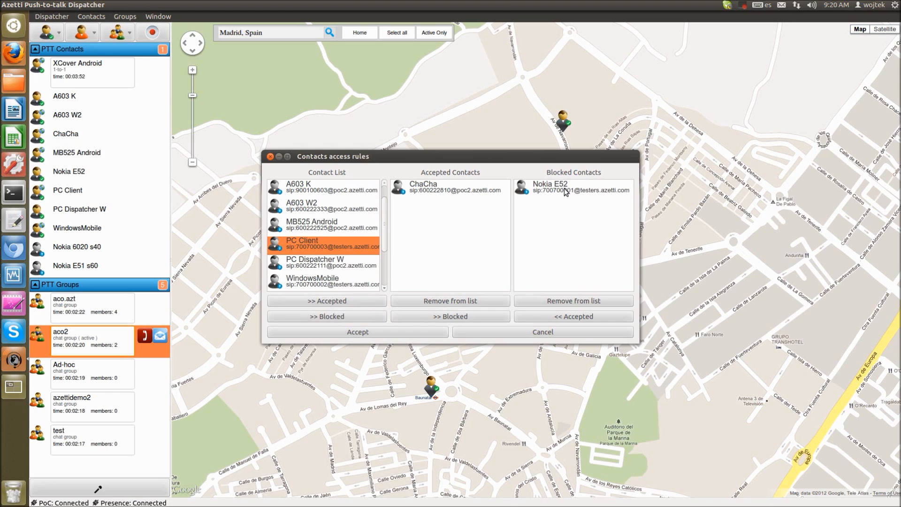
mouse_move(465, 192)
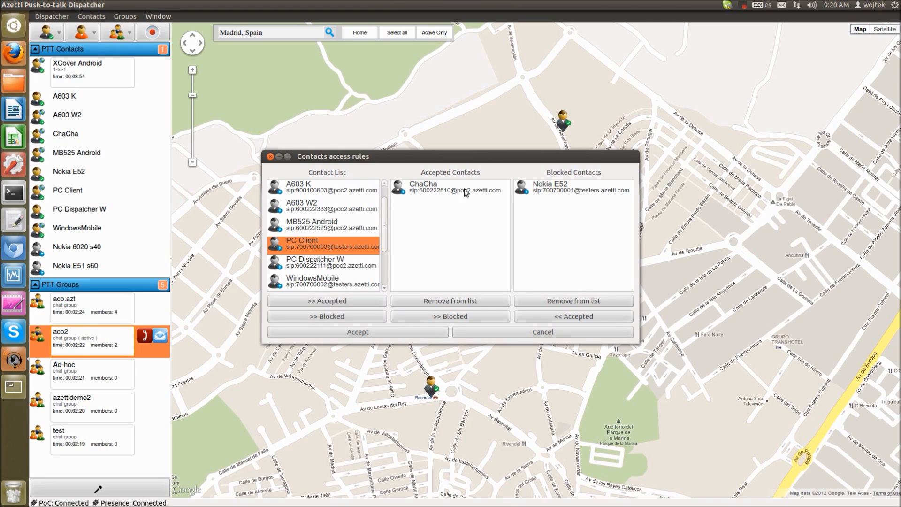
mouse_move(488, 339)
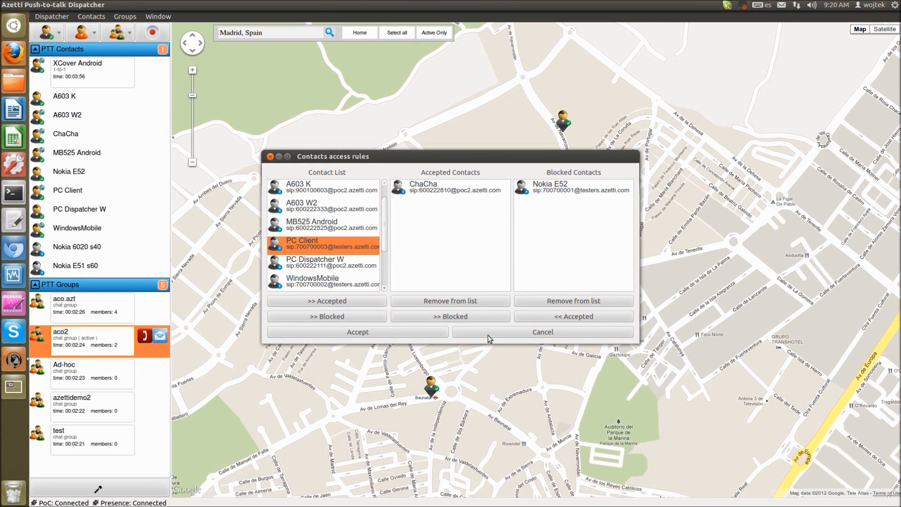
- Close the access rules and draft a new group named 'test' with XCover Android, A603 K and A603 W2
click(116, 32)
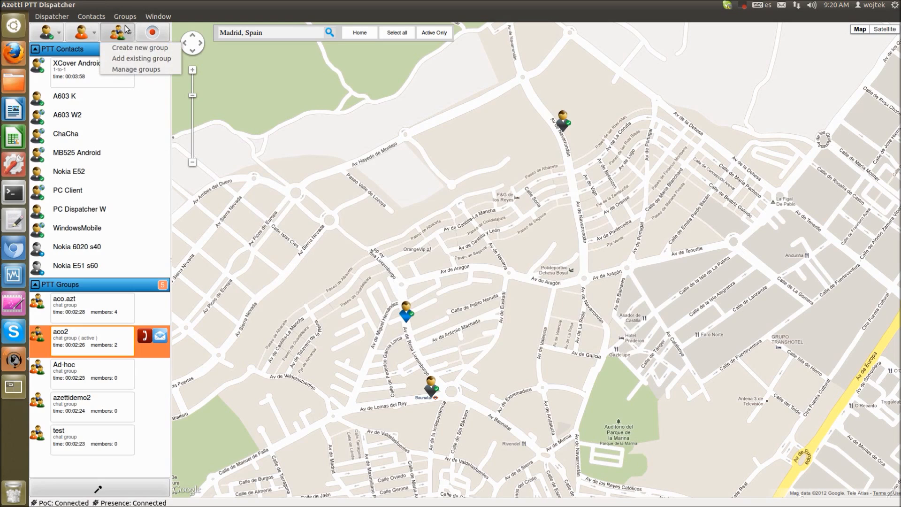
mouse_move(140, 58)
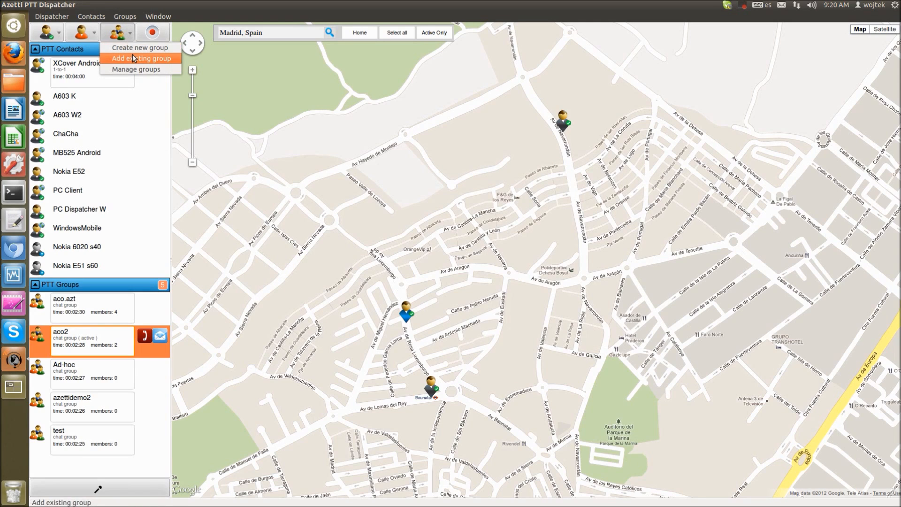
mouse_move(140, 48)
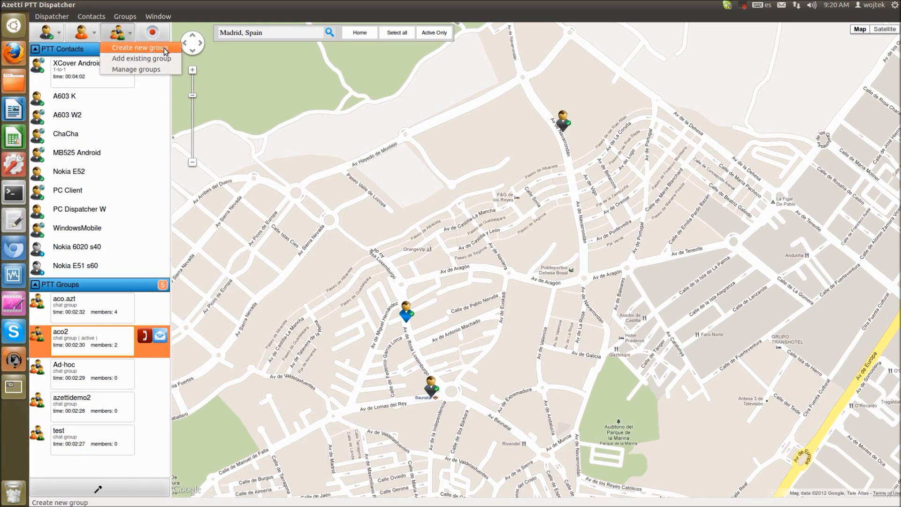
click(137, 48)
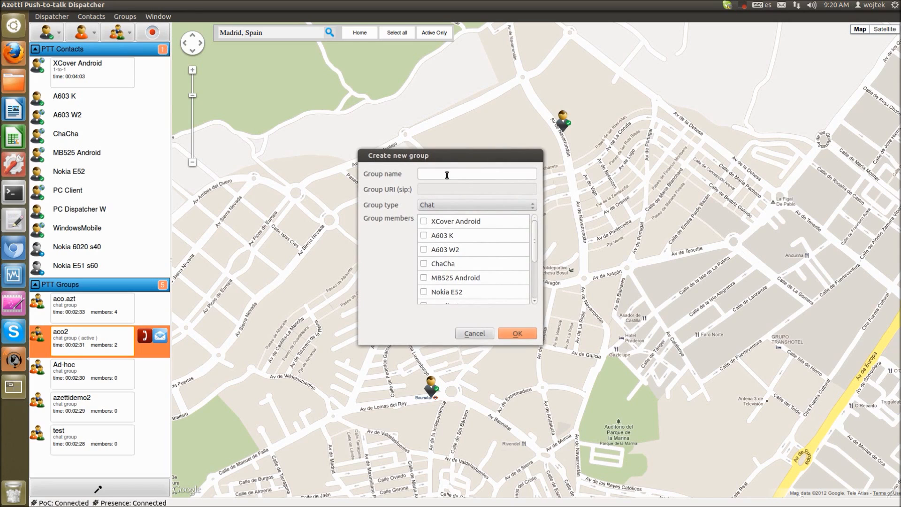
text(test)
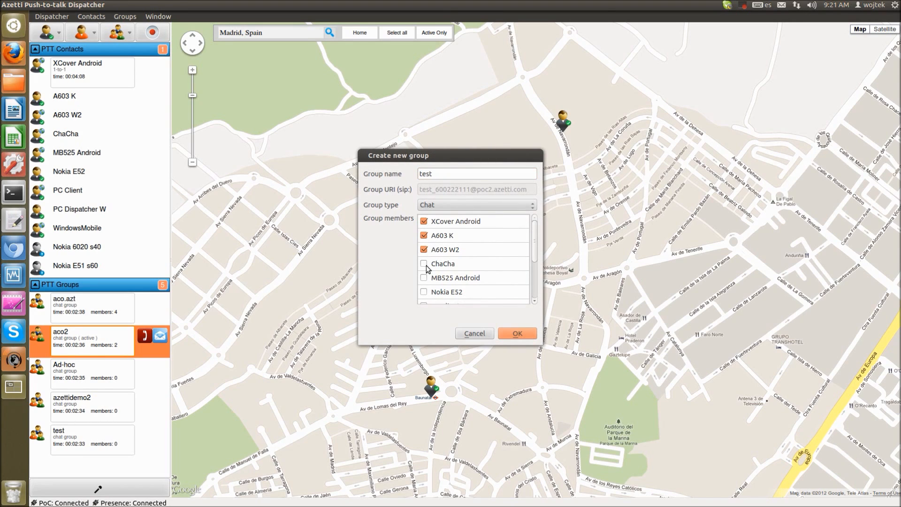
click(424, 263)
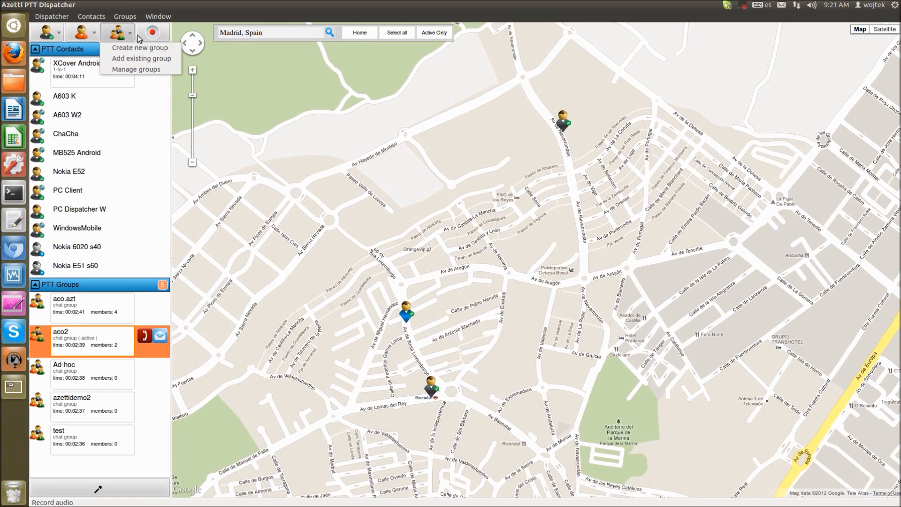
mouse_move(141, 58)
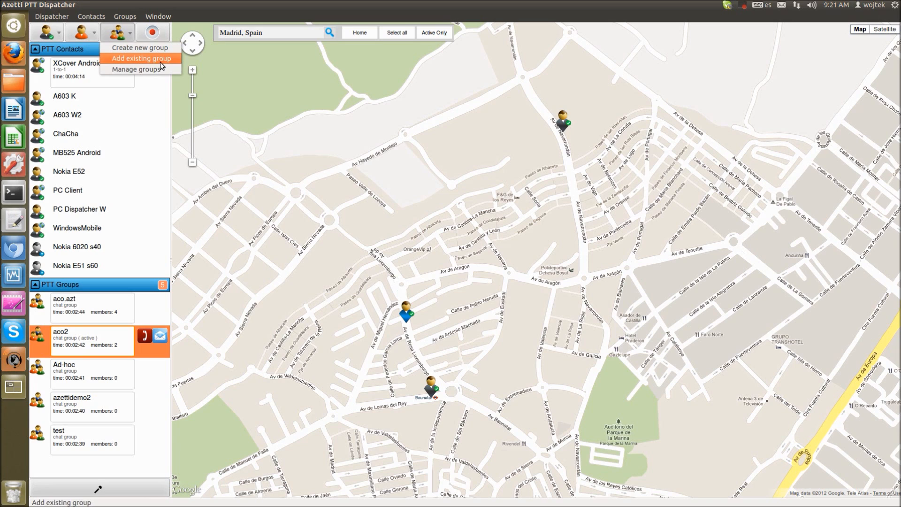
click(136, 69)
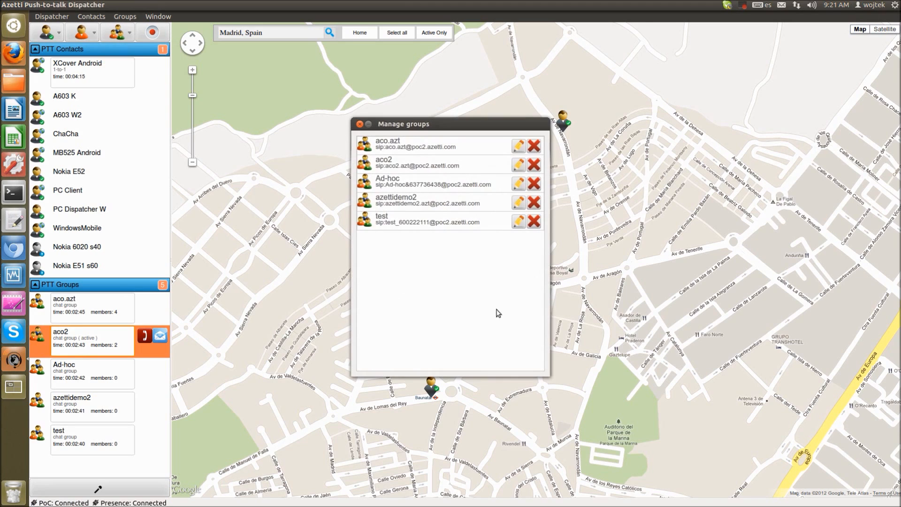
mouse_move(476, 225)
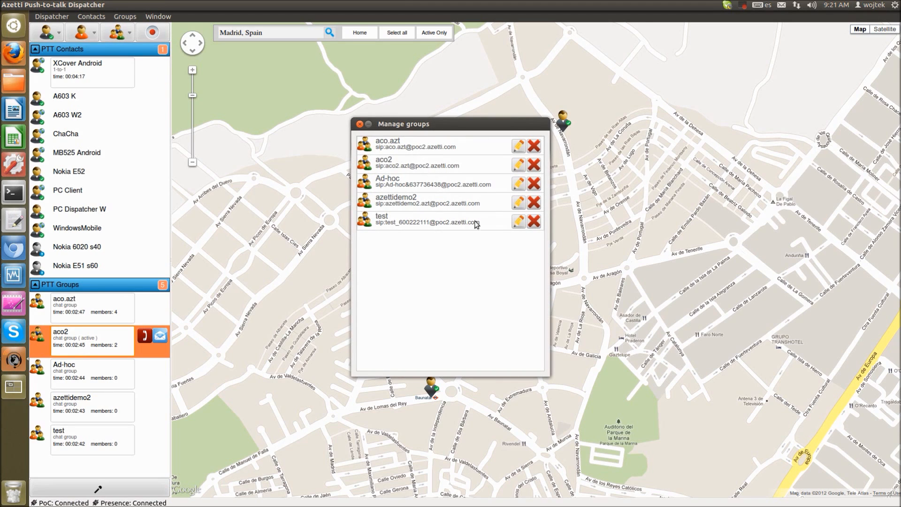
click(519, 221)
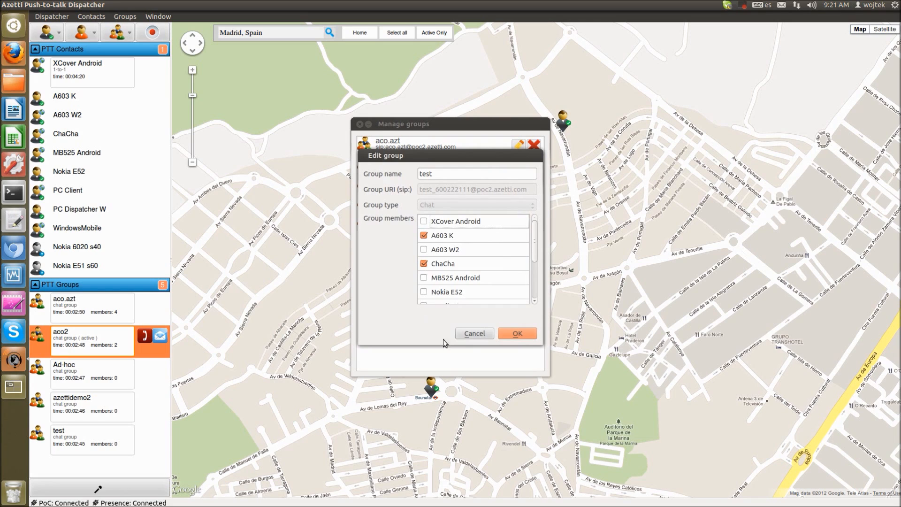
click(425, 263)
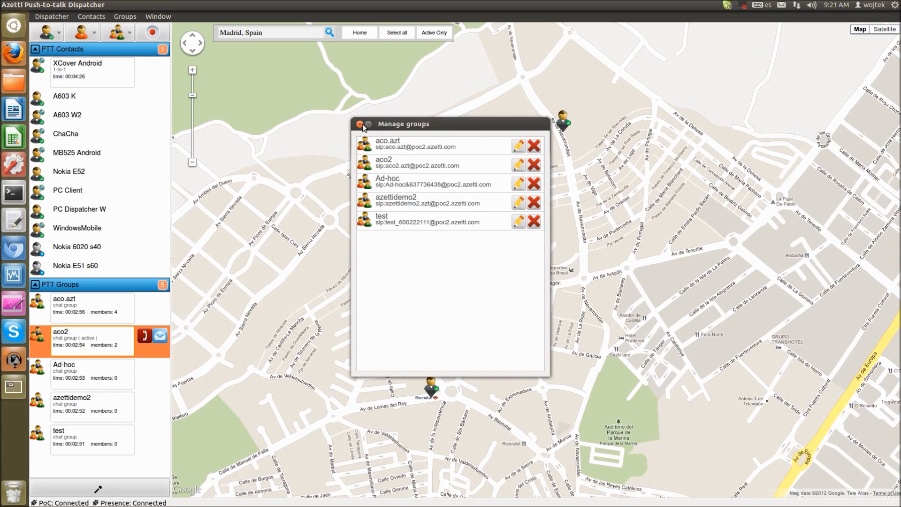
click(360, 125)
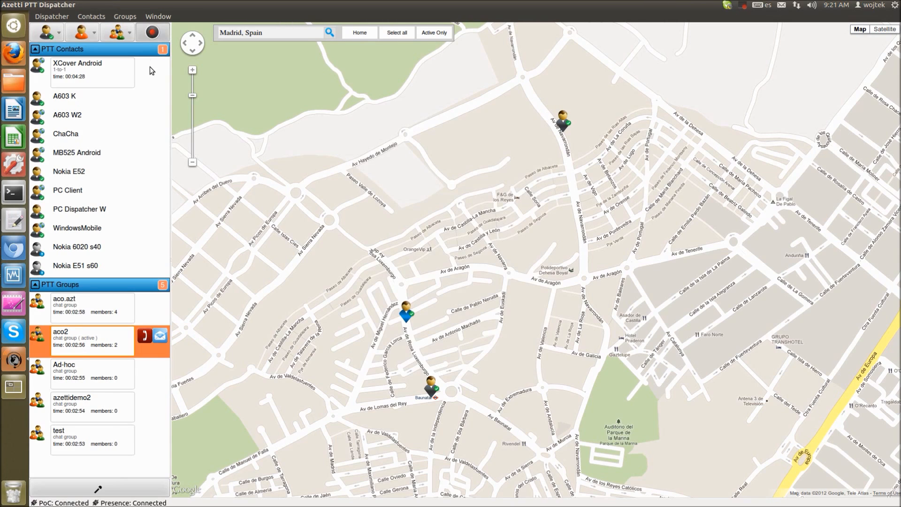
mouse_move(206, 203)
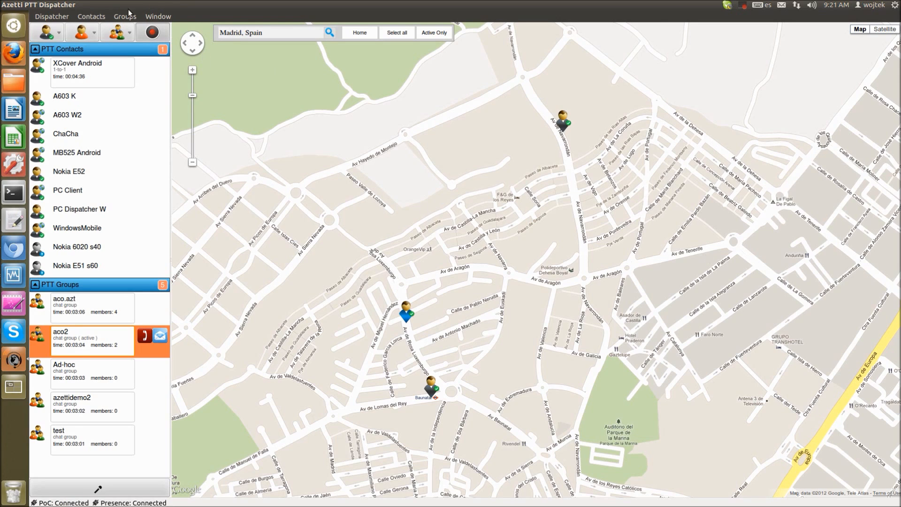
mouse_move(305, 119)
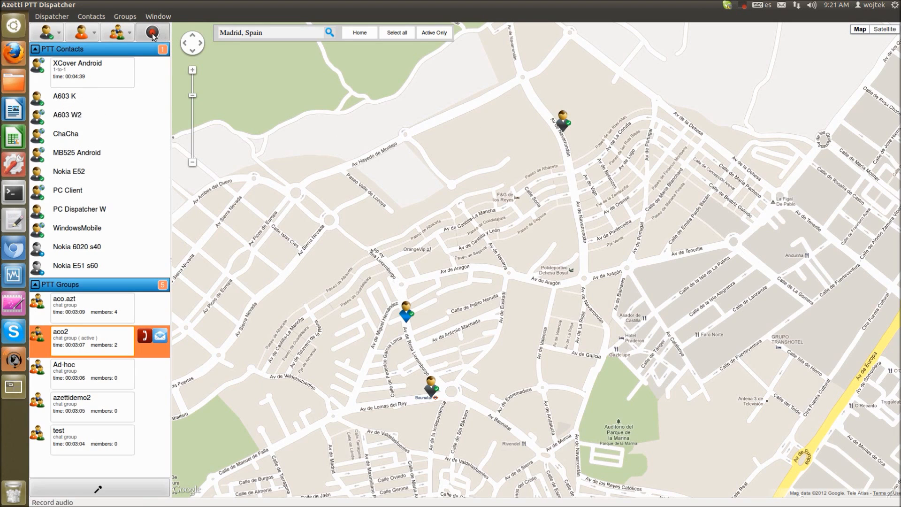
- Stop the audio recording from the toolbar
click(152, 32)
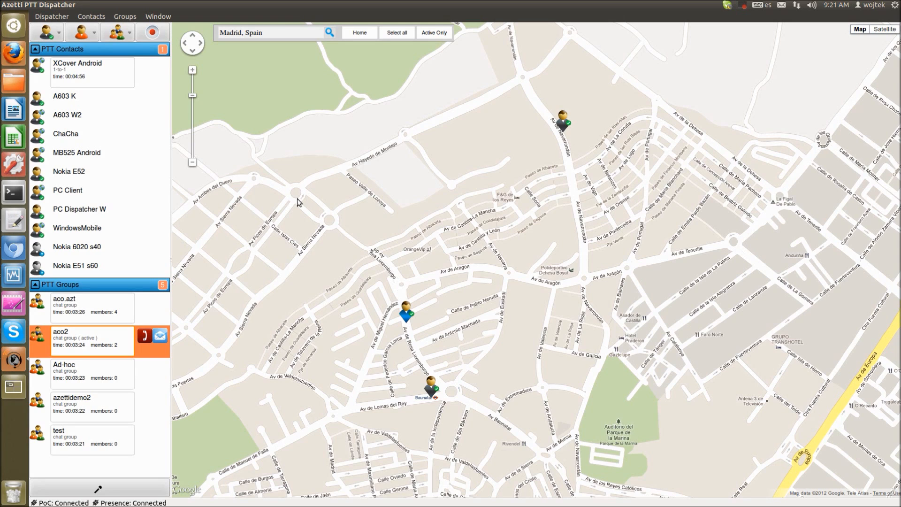
mouse_move(88, 305)
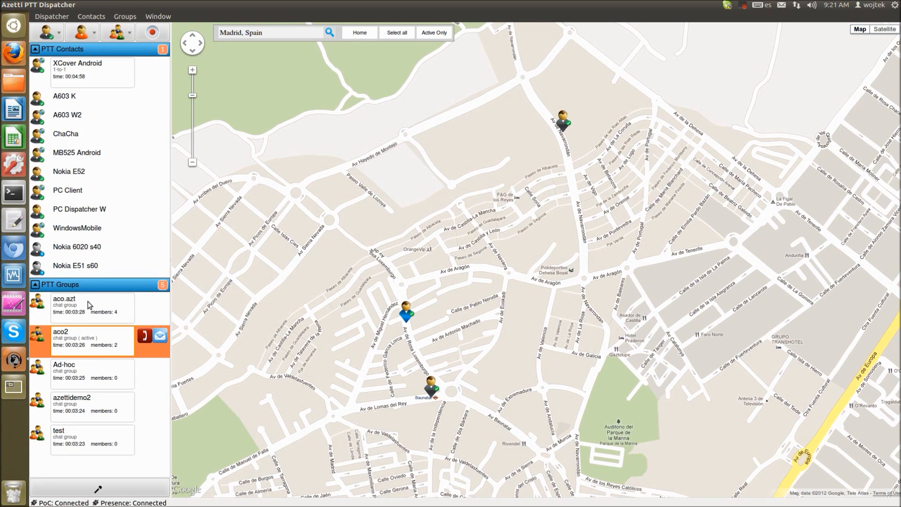
- Make aco.azt the active talk group in the PTT Groups panel
click(81, 308)
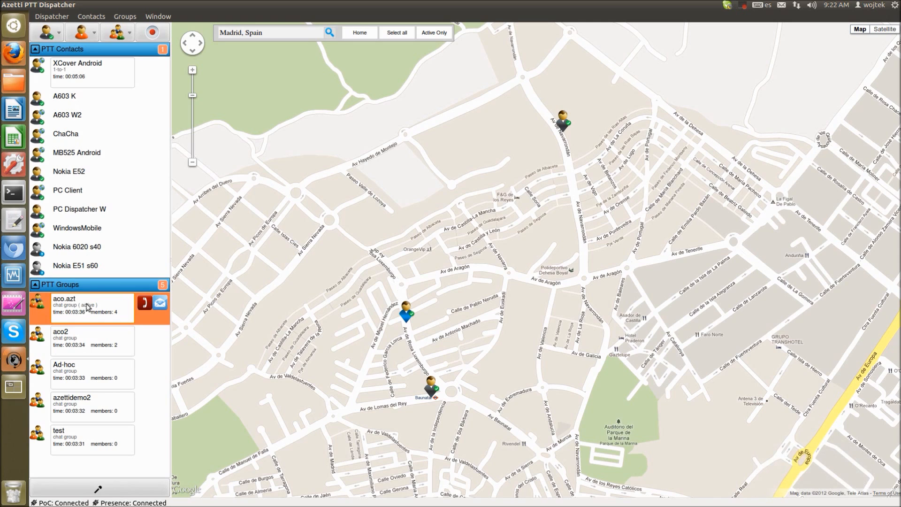
mouse_move(78, 326)
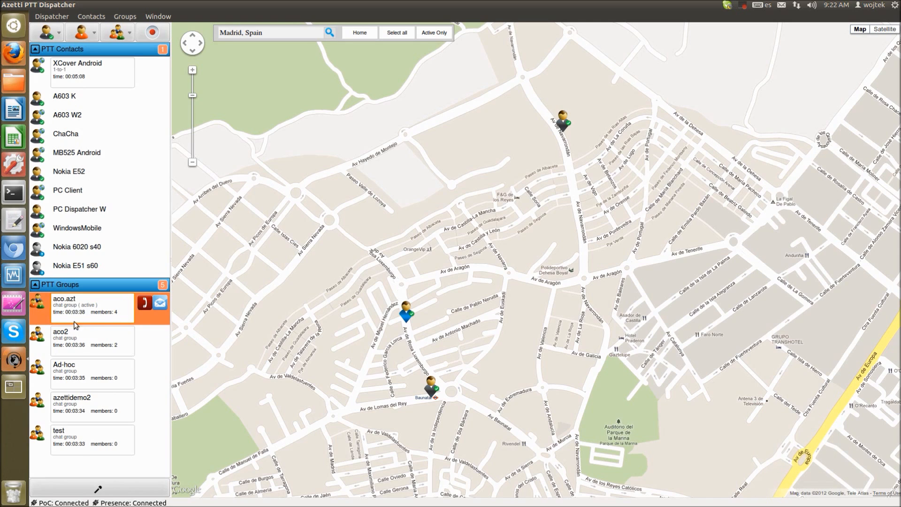
mouse_move(228, 202)
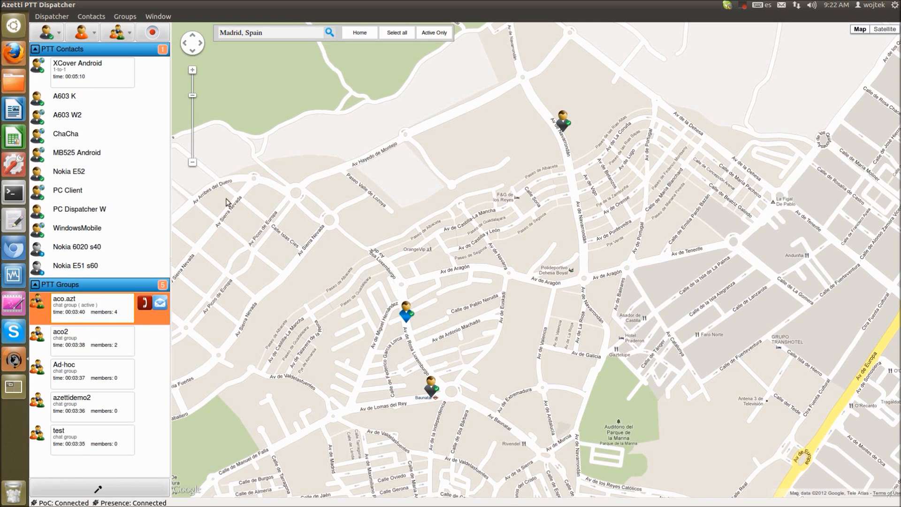
mouse_move(133, 183)
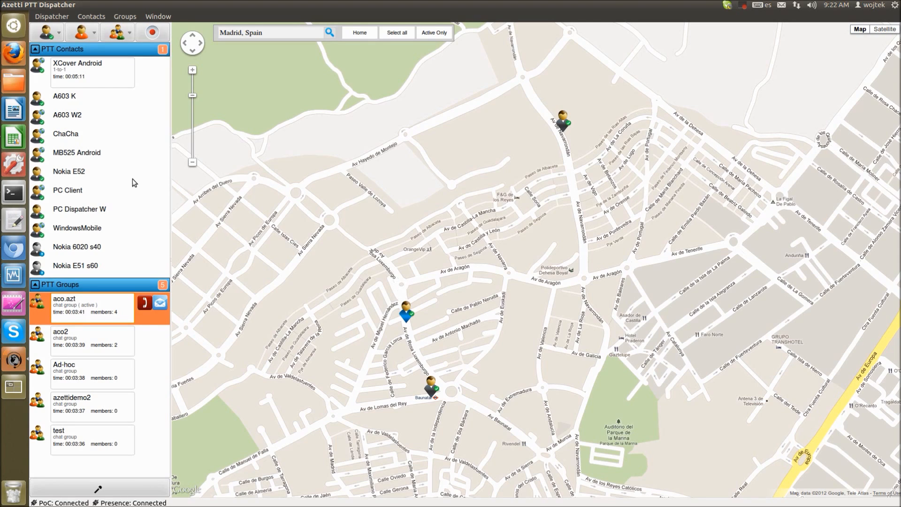
mouse_move(482, 290)
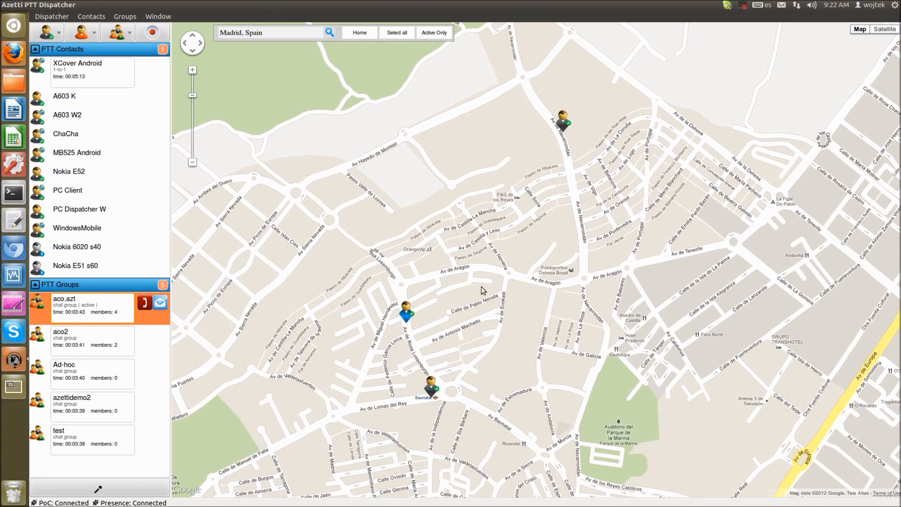
mouse_move(432, 127)
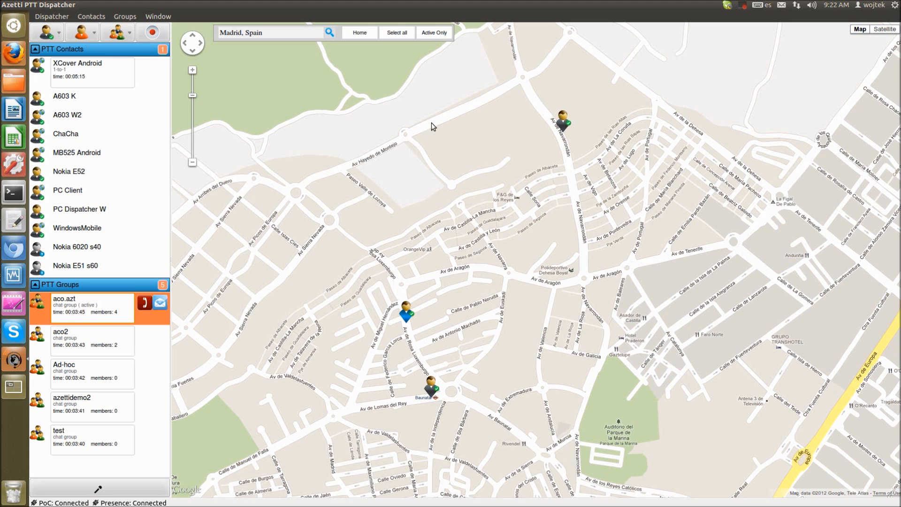
mouse_move(531, 217)
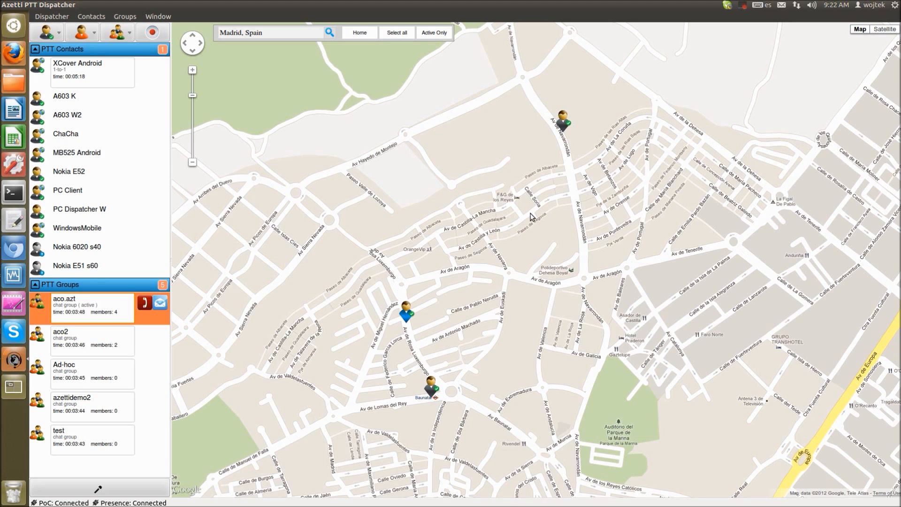